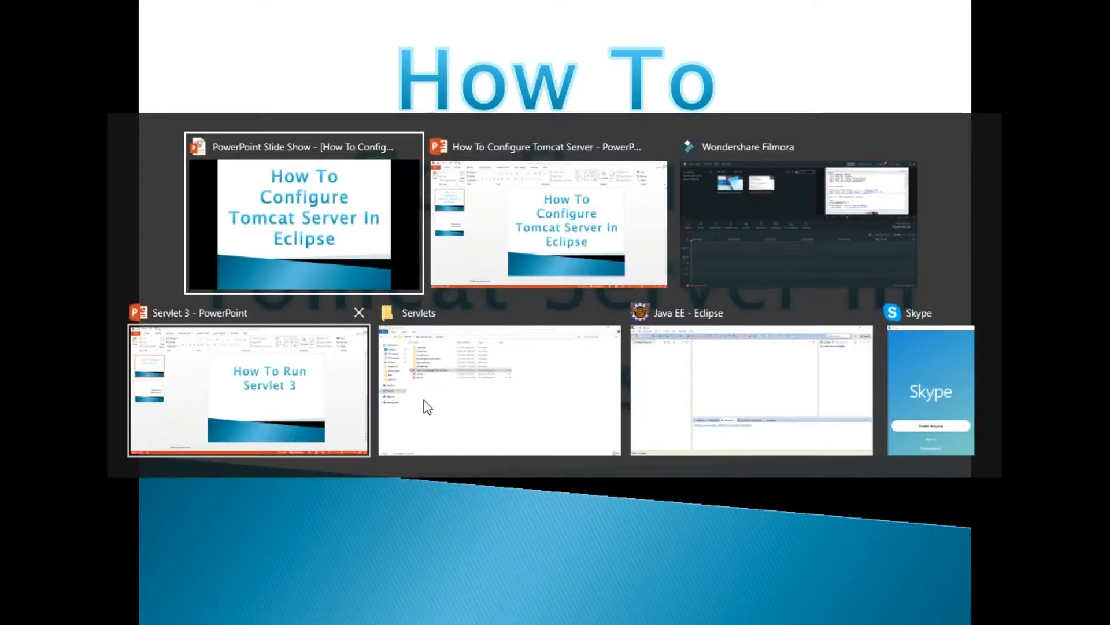
Switch to the Java EE Eclipse window and bring up Help's About Eclipse information
left_click(749, 389)
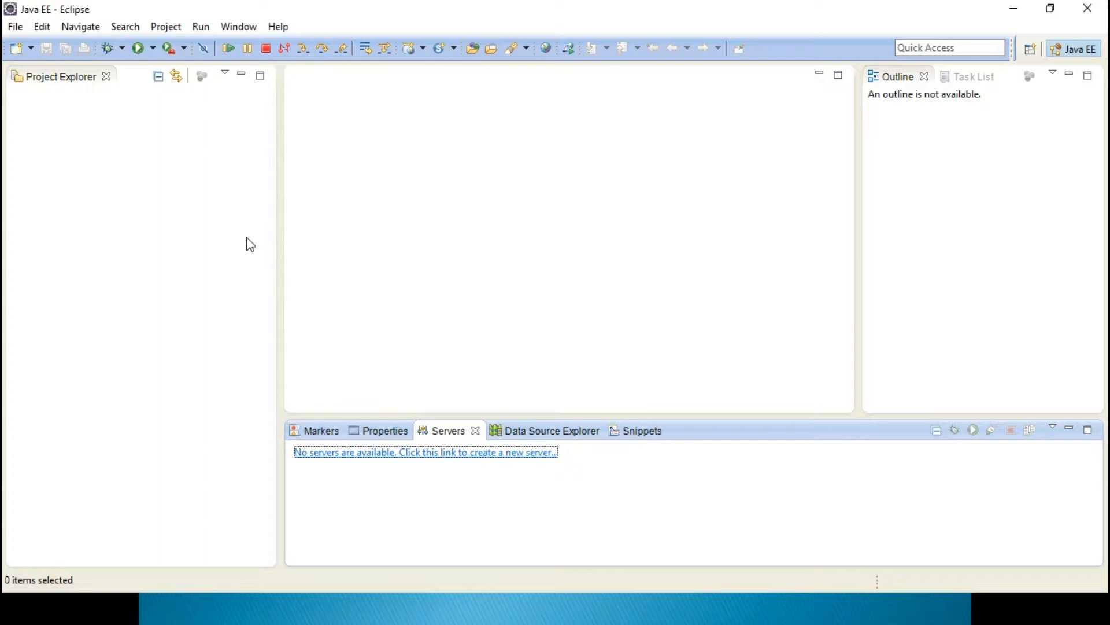
mouse_move(277, 26)
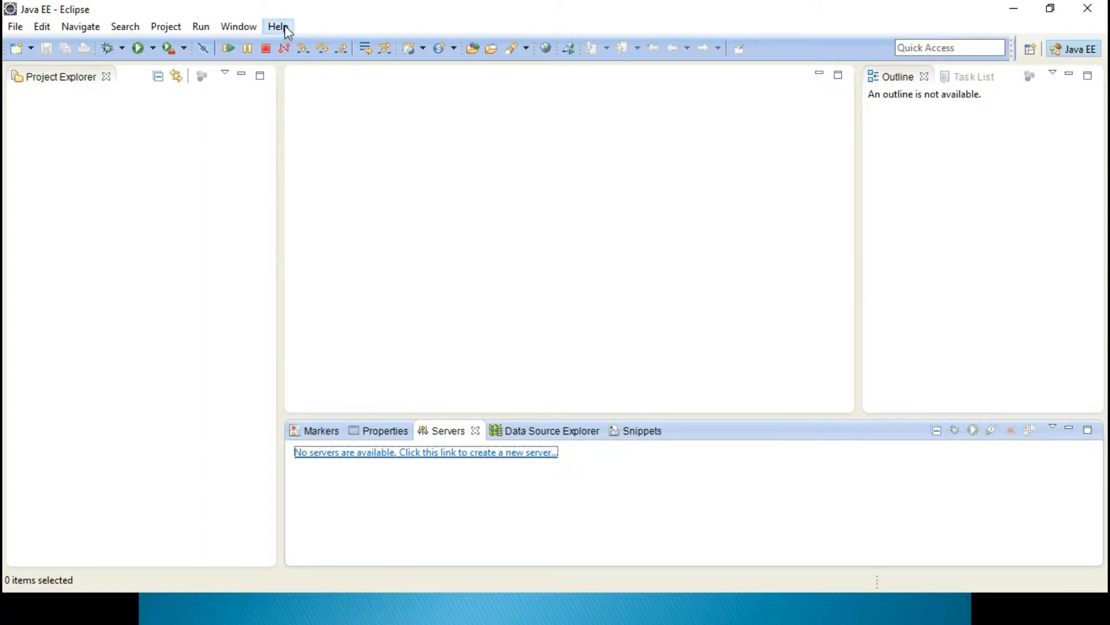
left_click(276, 26)
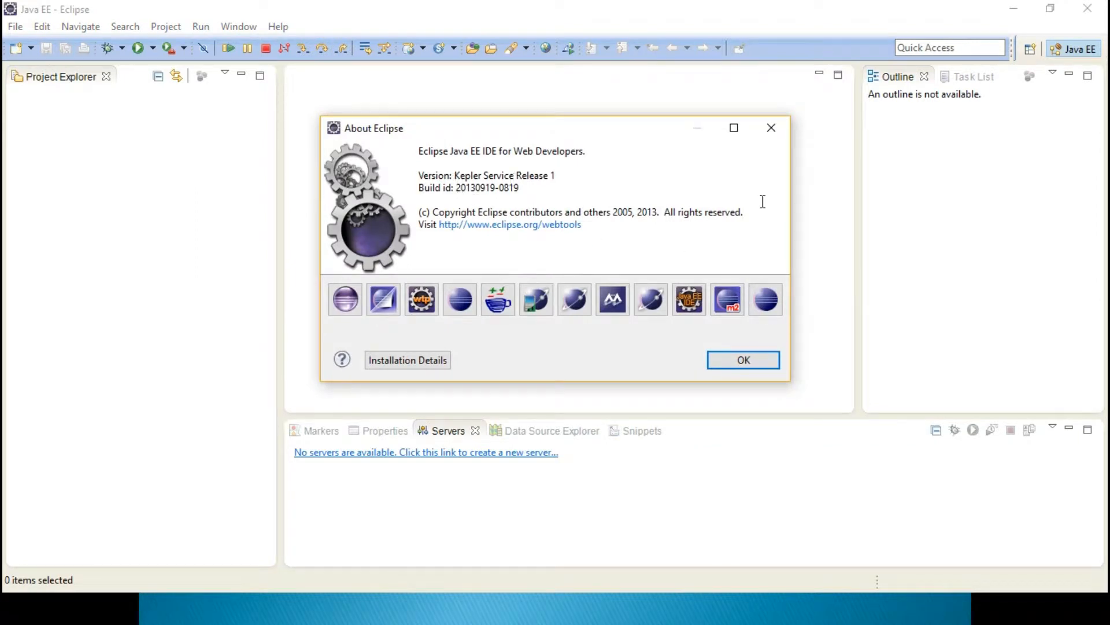
Dismiss the About Eclipse dialog with OK, returning to the empty Java EE workspace
left_click(742, 360)
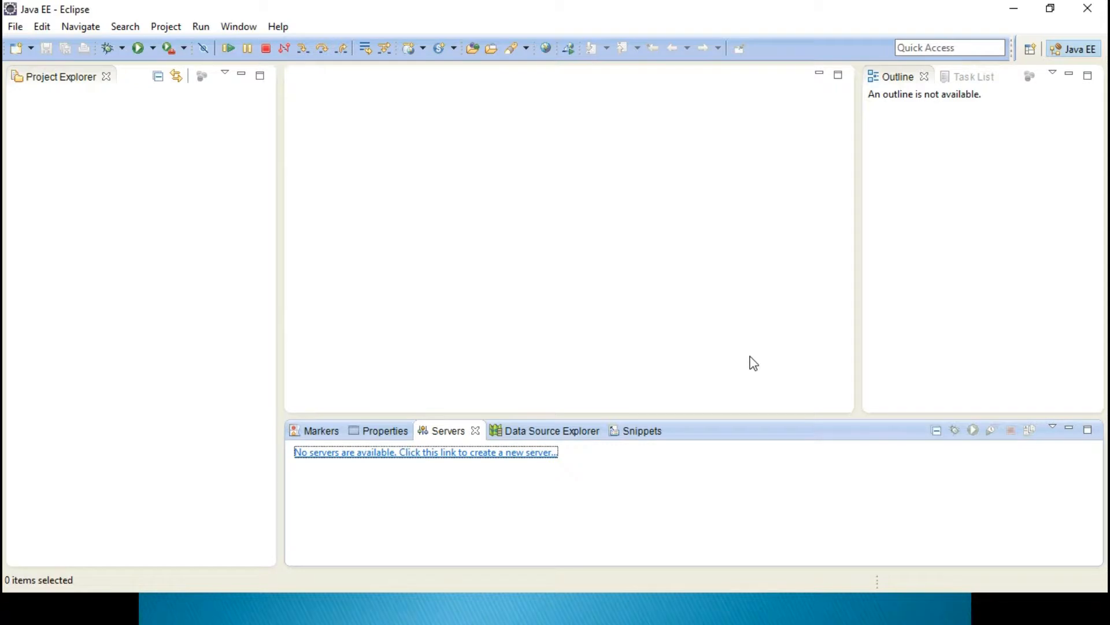
mouse_move(173, 247)
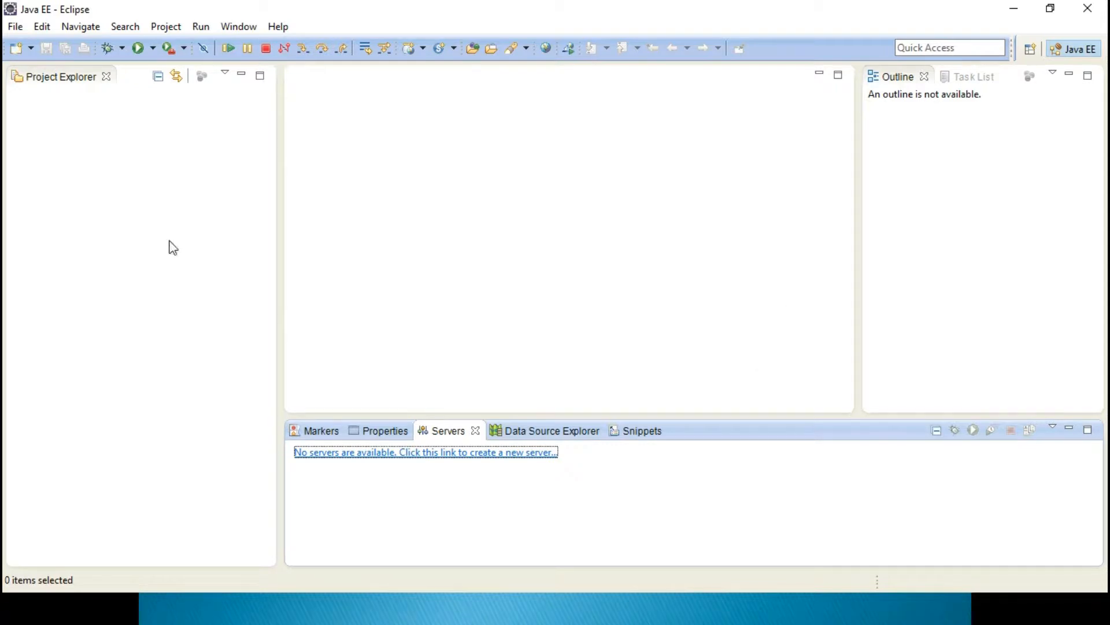
mouse_move(1033, 139)
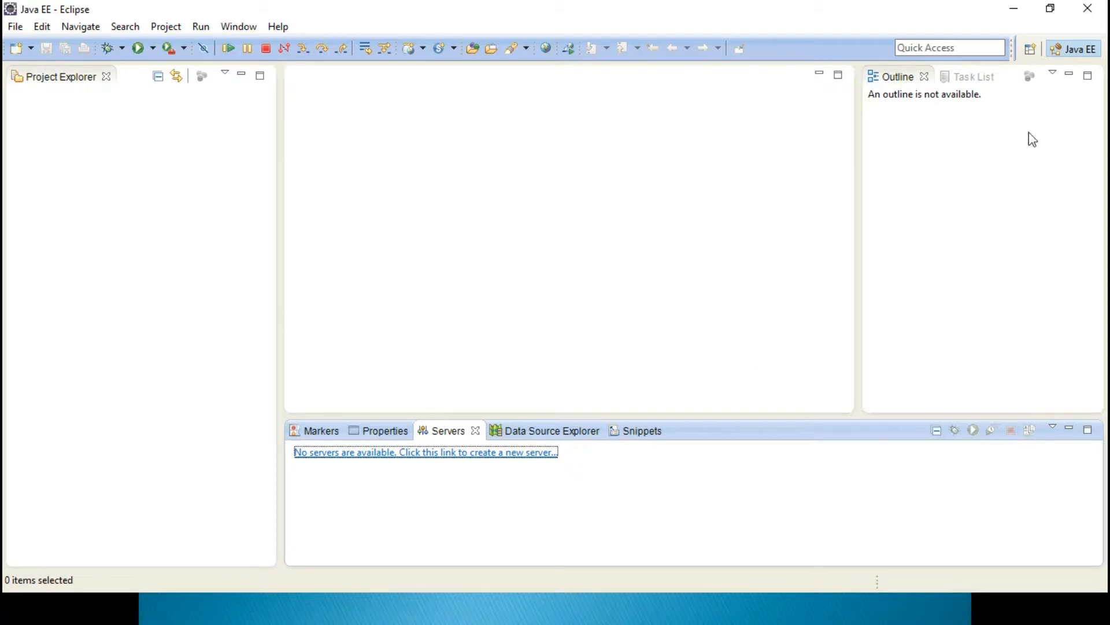
mouse_move(1067, 65)
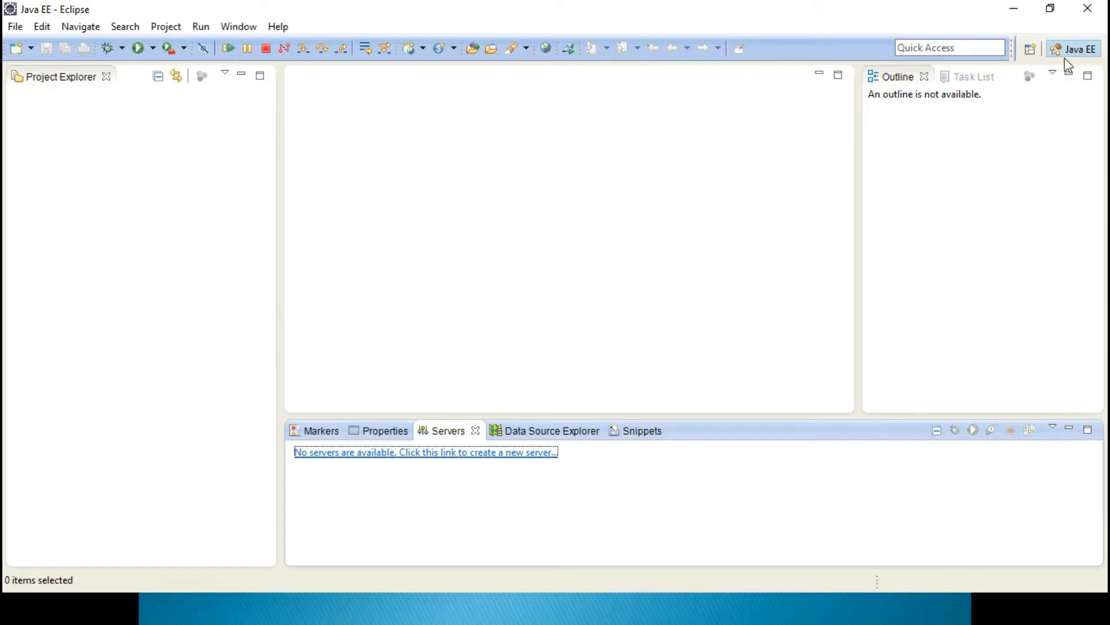
mouse_move(390, 243)
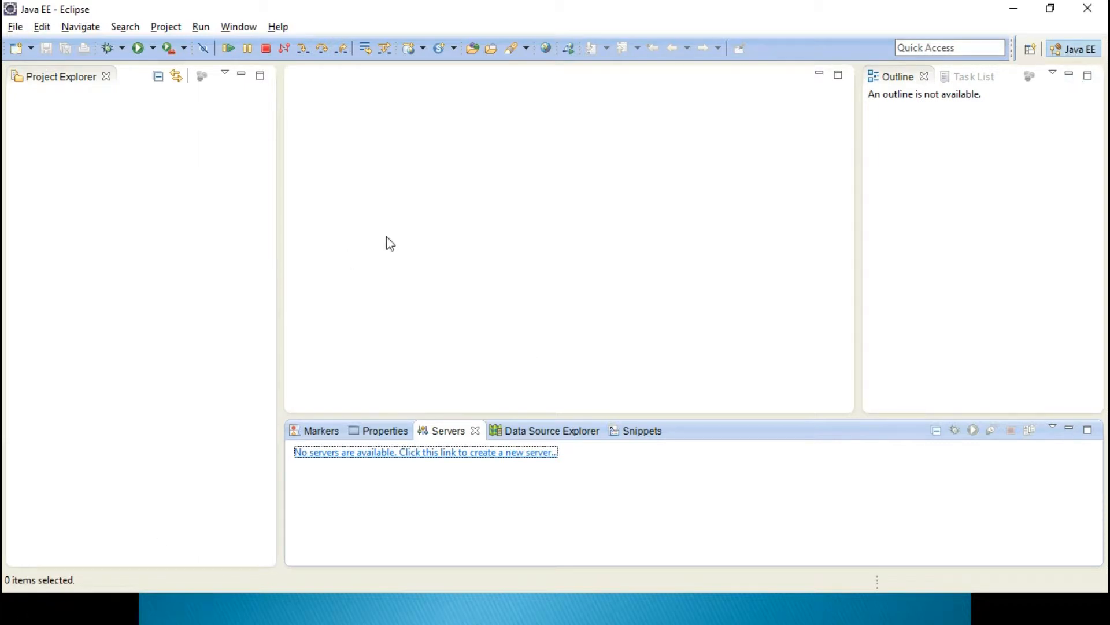
Launch Google Chrome from the Windows Start menu's installed apps list
key("alt+tab")
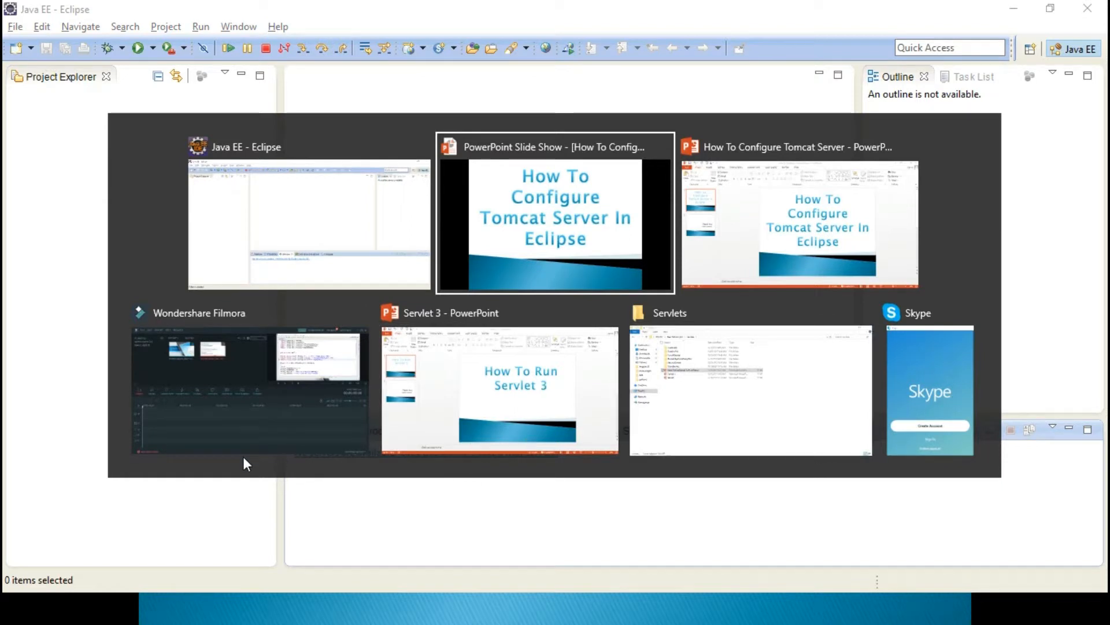
left_click(20, 608)
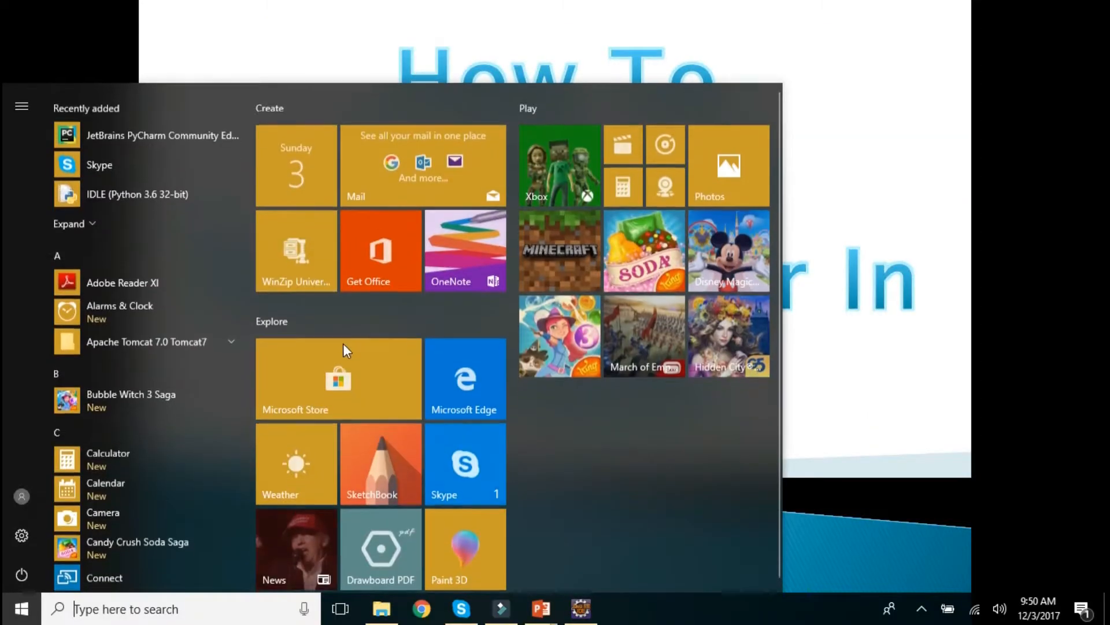
scroll("down", 3)
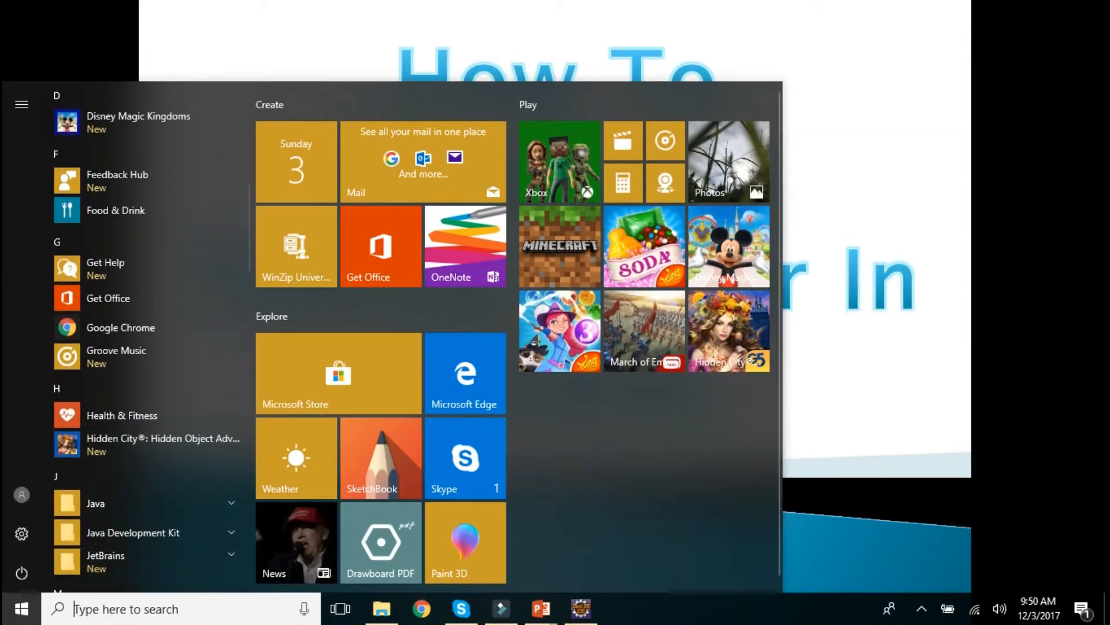
left_click(421, 609)
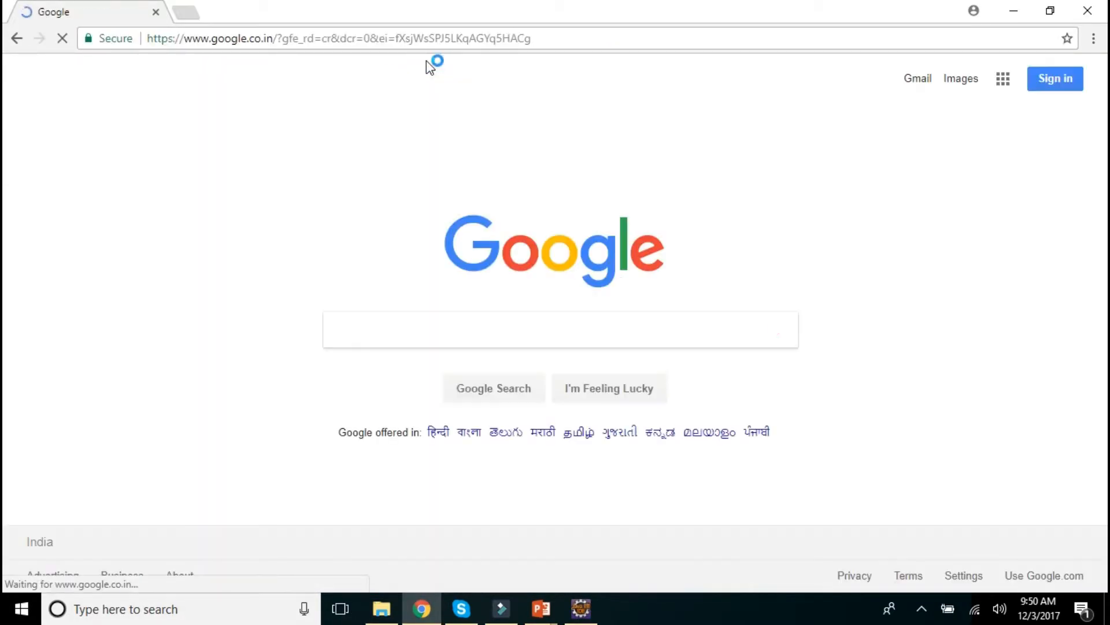
Run a Google search for 'eclipse download' from the 'ecl' suggestion
type("ecl")
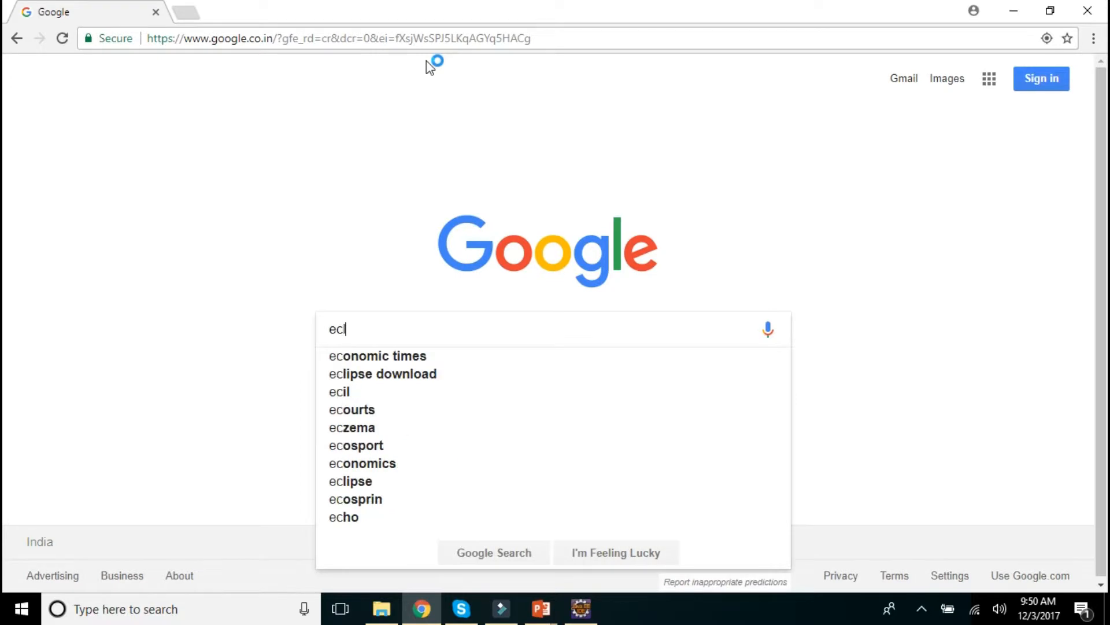
left_click(383, 373)
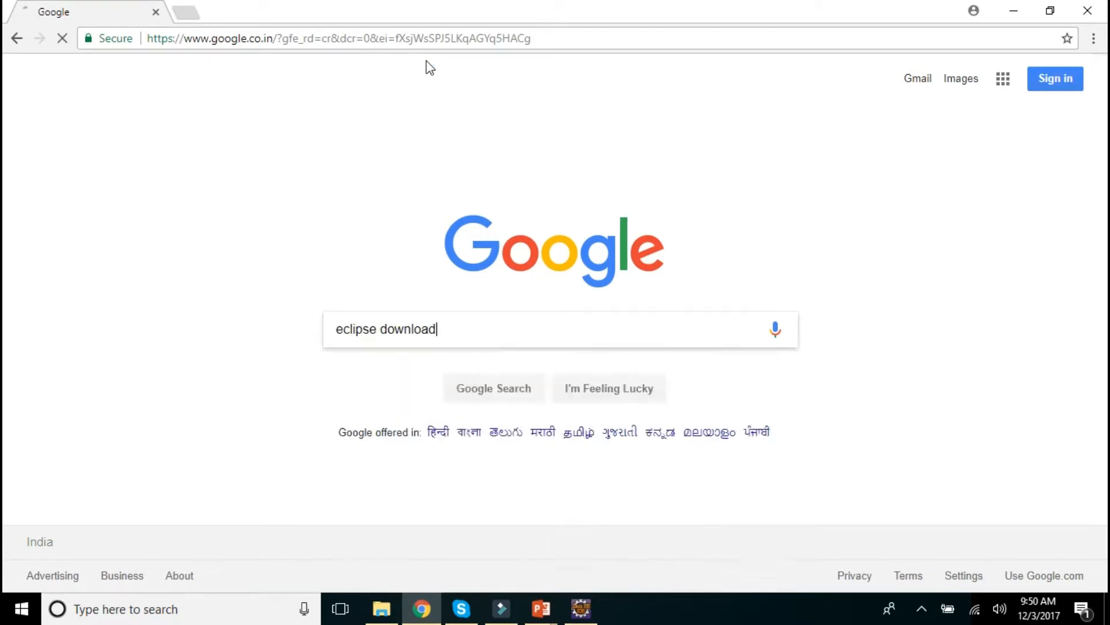
key("Return")
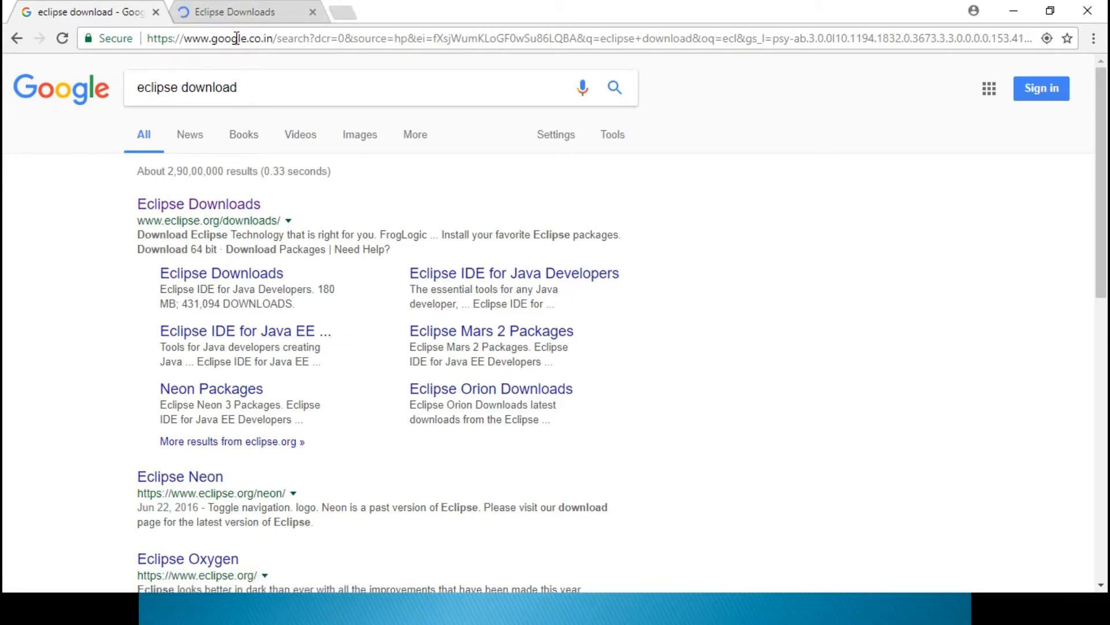
Browse the Eclipse Downloads page, then return to the Google results tab
left_click(198, 203)
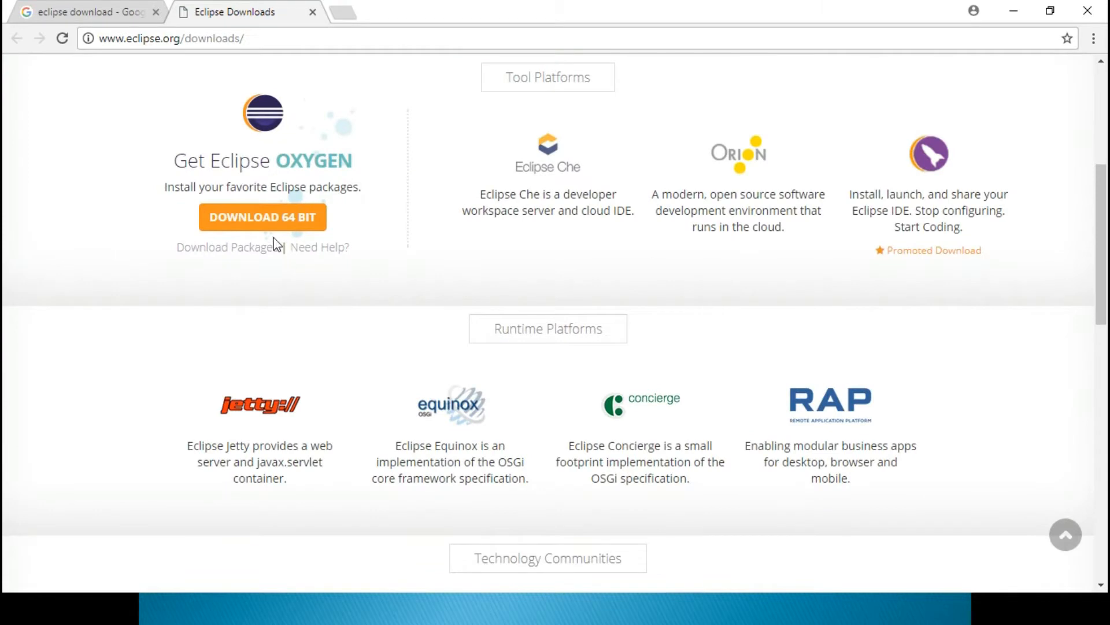
scroll("down", 3)
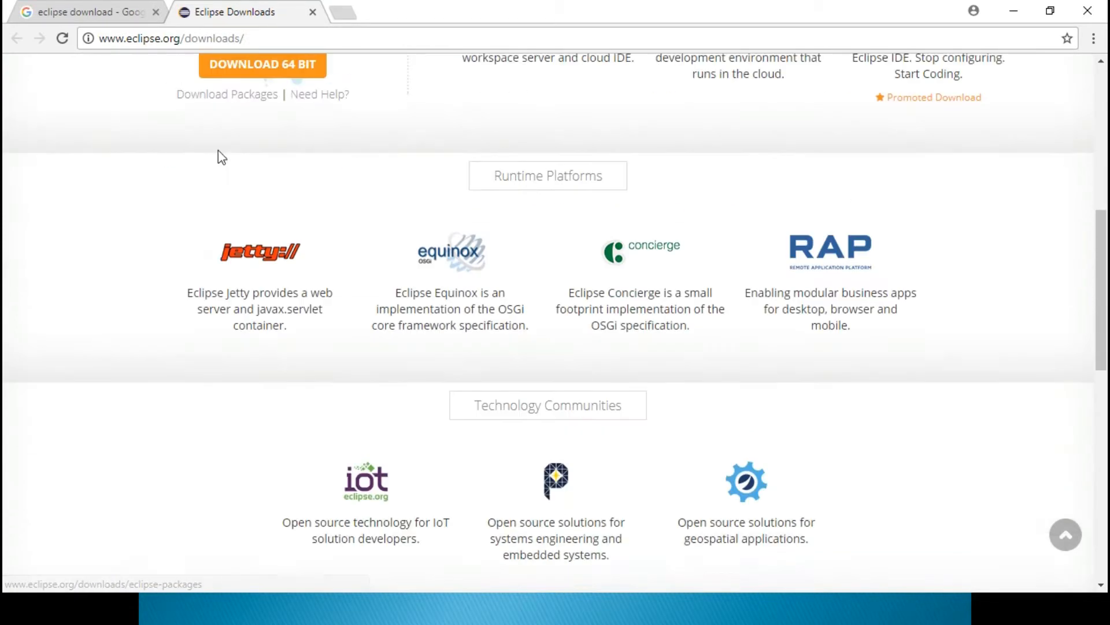
left_click(85, 12)
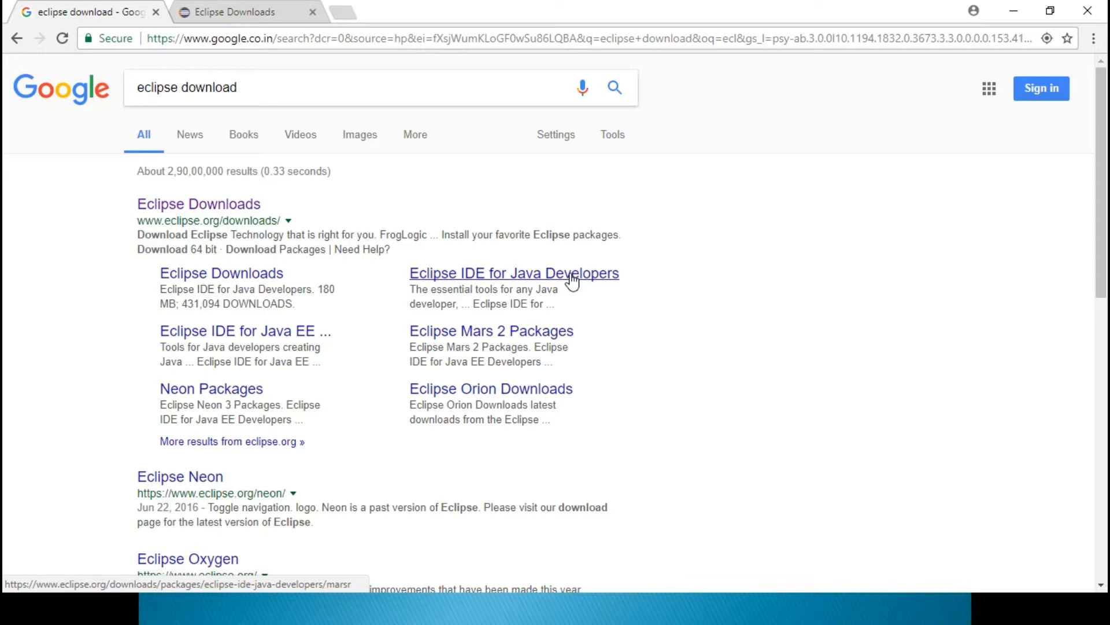
mouse_move(500, 147)
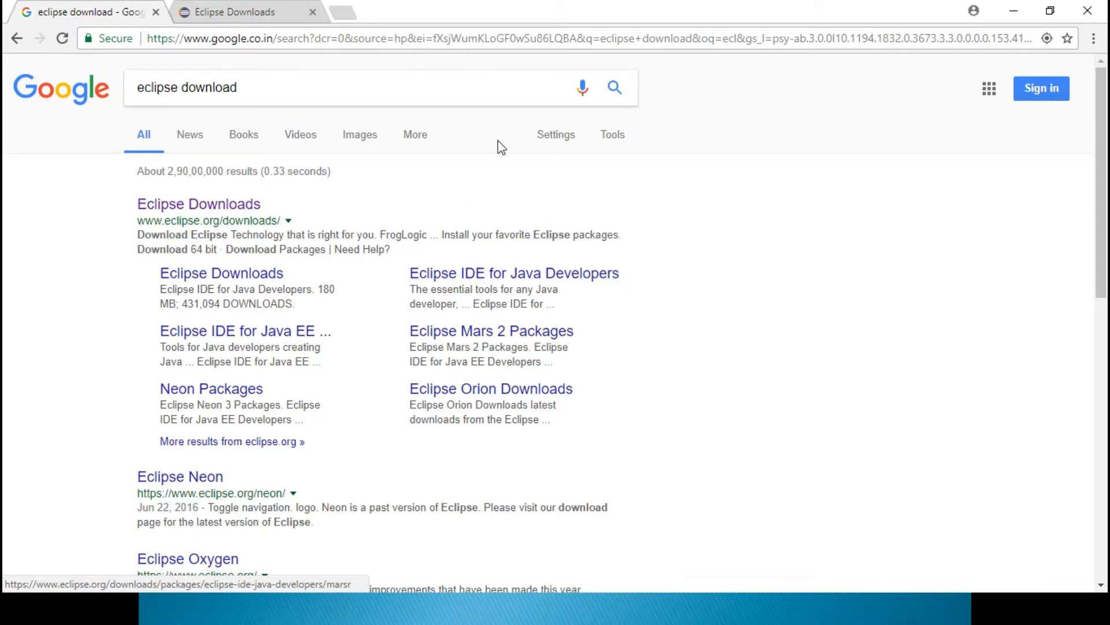
mouse_move(293, 336)
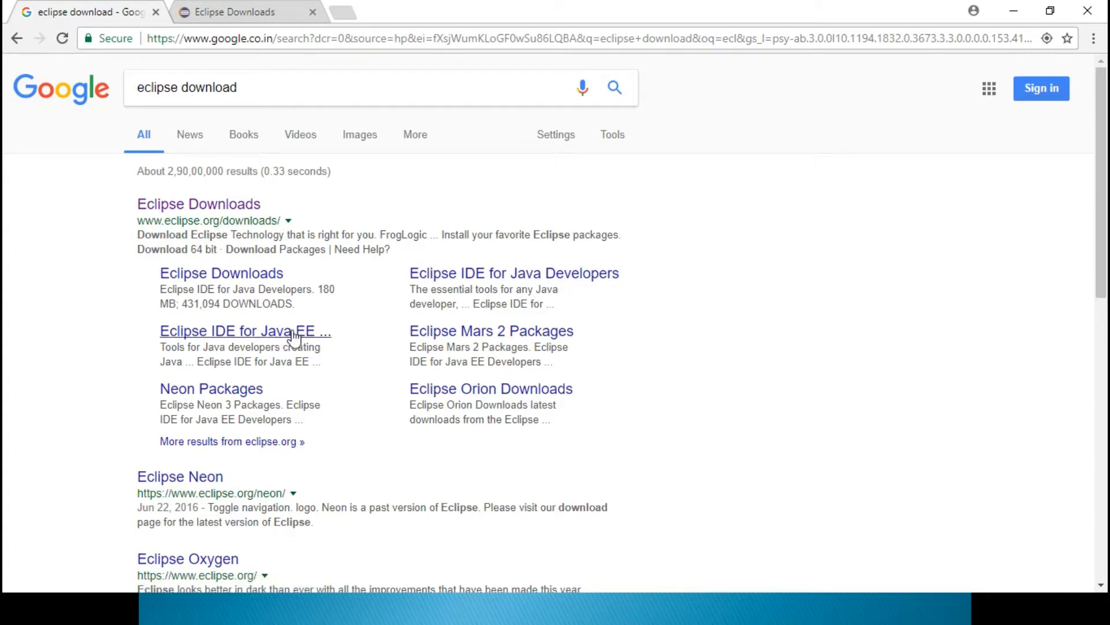
mouse_move(273, 346)
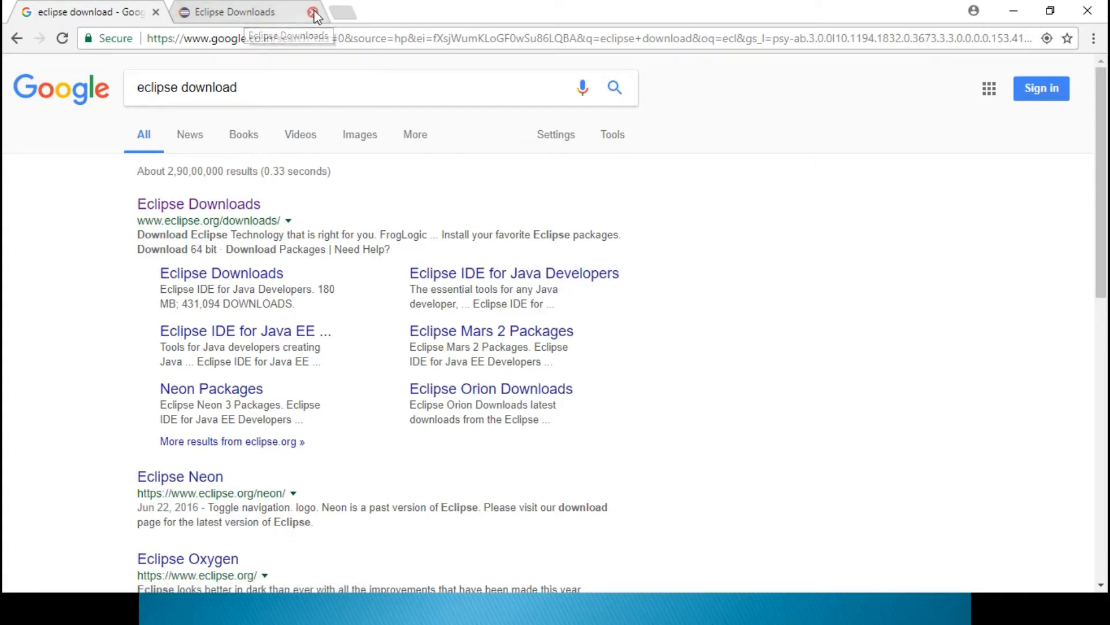
Bring up the Windows overview of open windows with Alt+Tab
key("alt+tab")
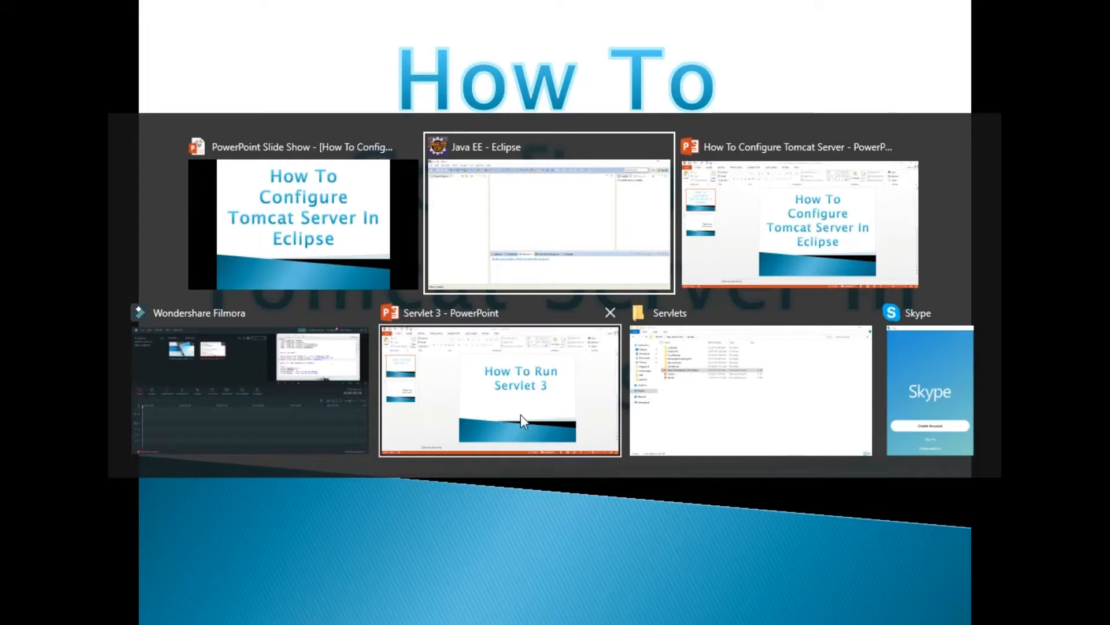
Navigate from Local Disk (C:) through Program Files (x86) and Apache Software Foundation into Tomcat 7.0
left_click(750, 390)
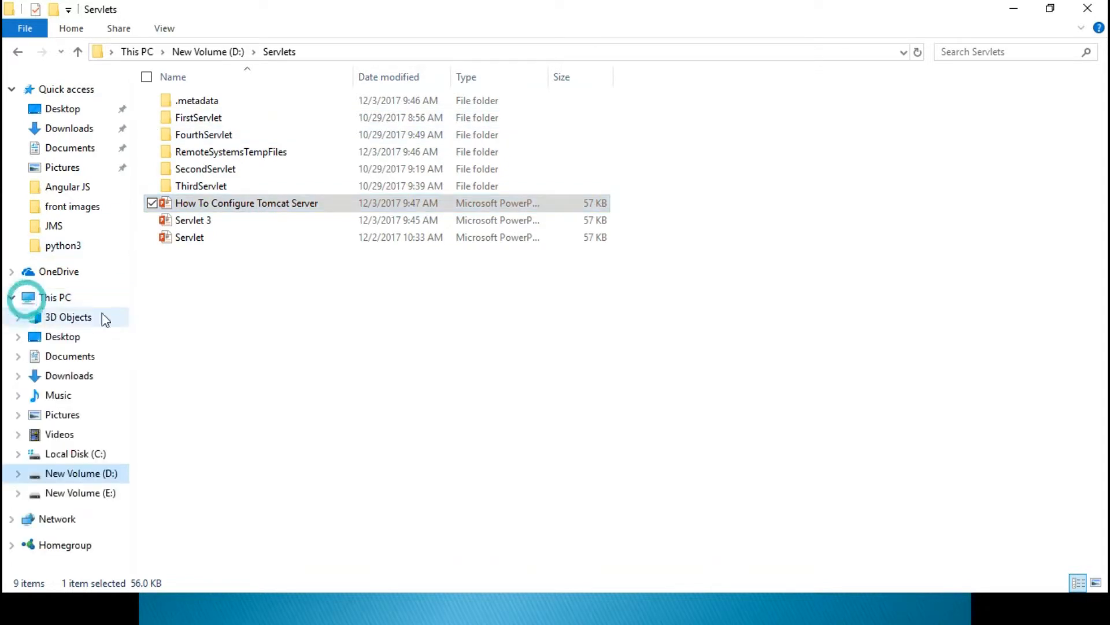
left_click(75, 453)
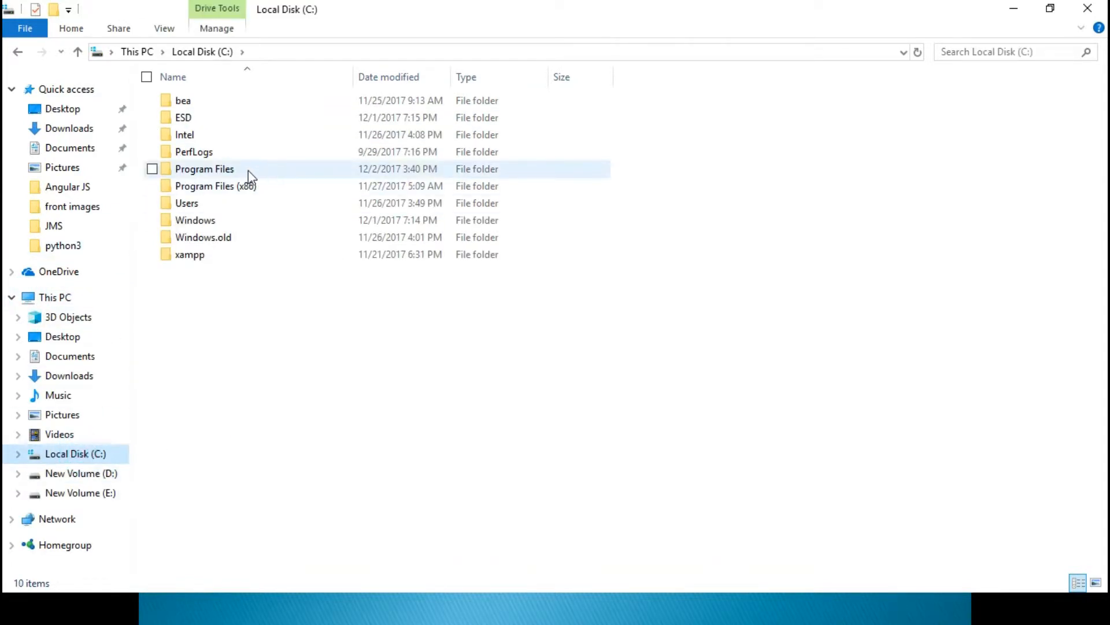
double_click(215, 185)
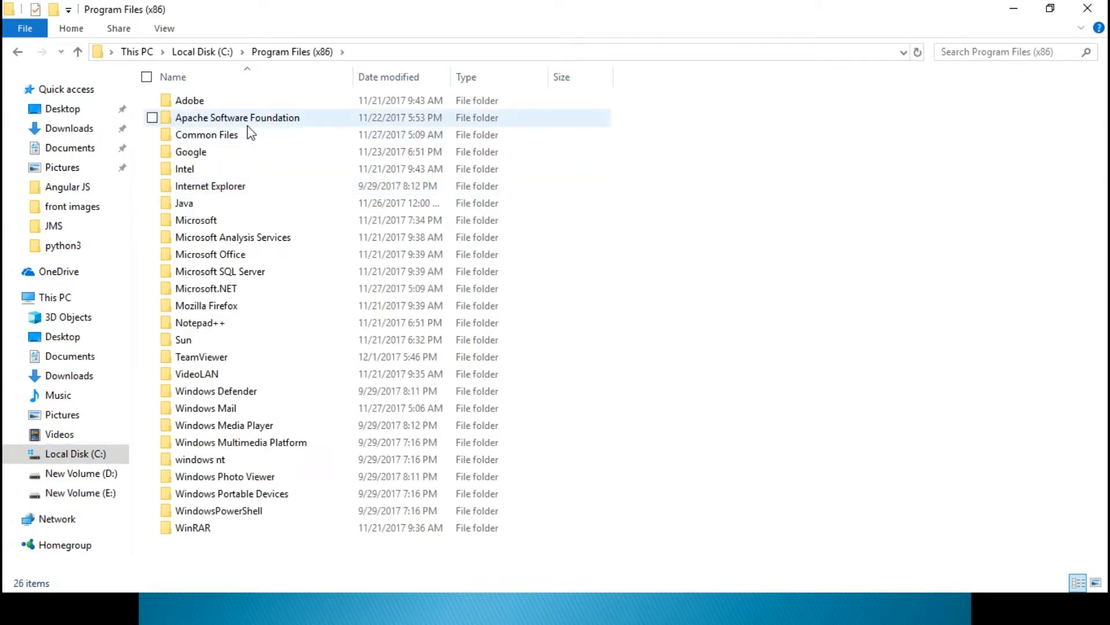
mouse_move(247, 131)
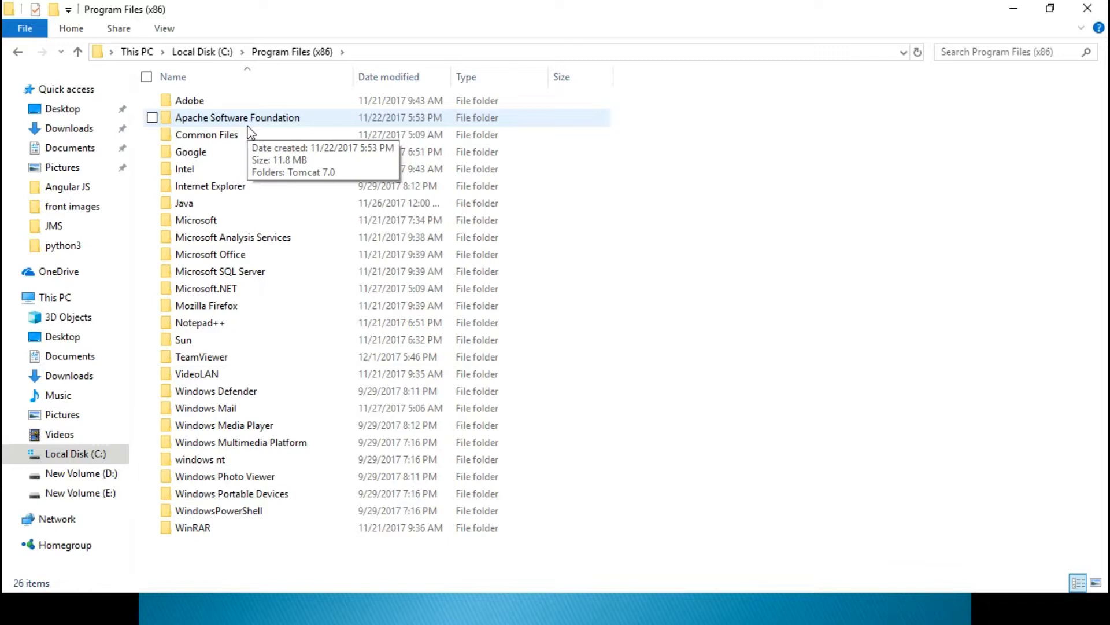
mouse_move(191, 52)
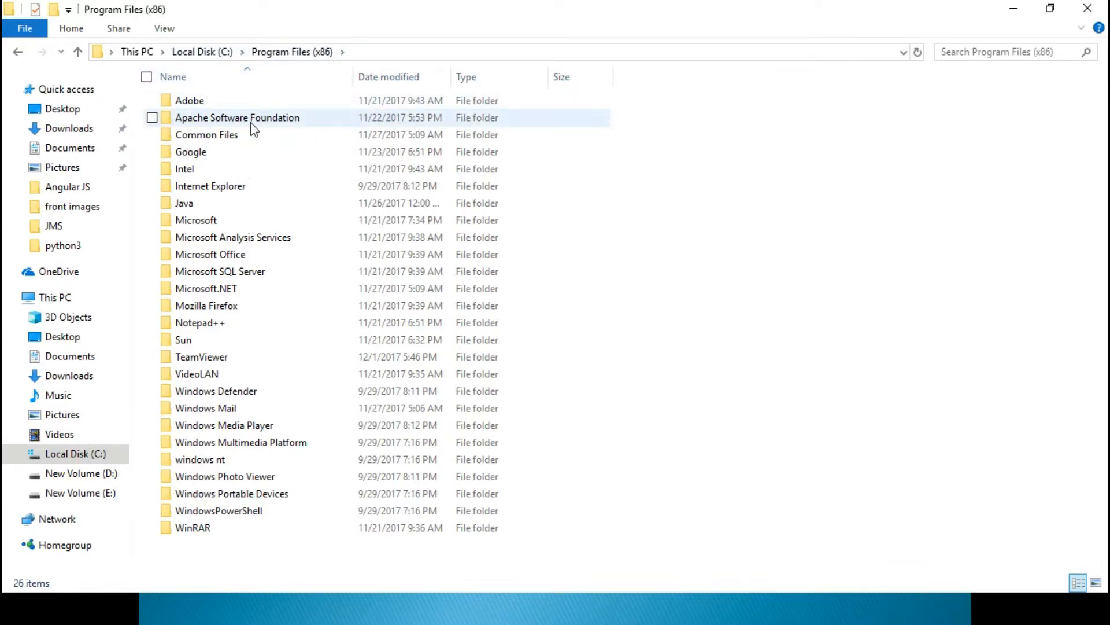
mouse_move(251, 123)
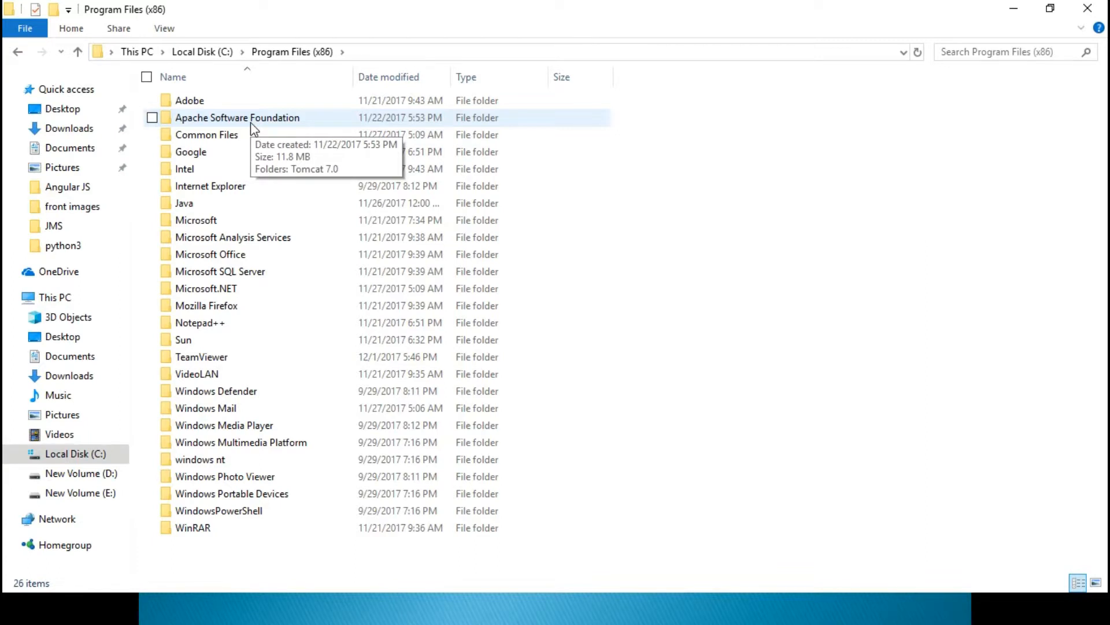
double_click(237, 118)
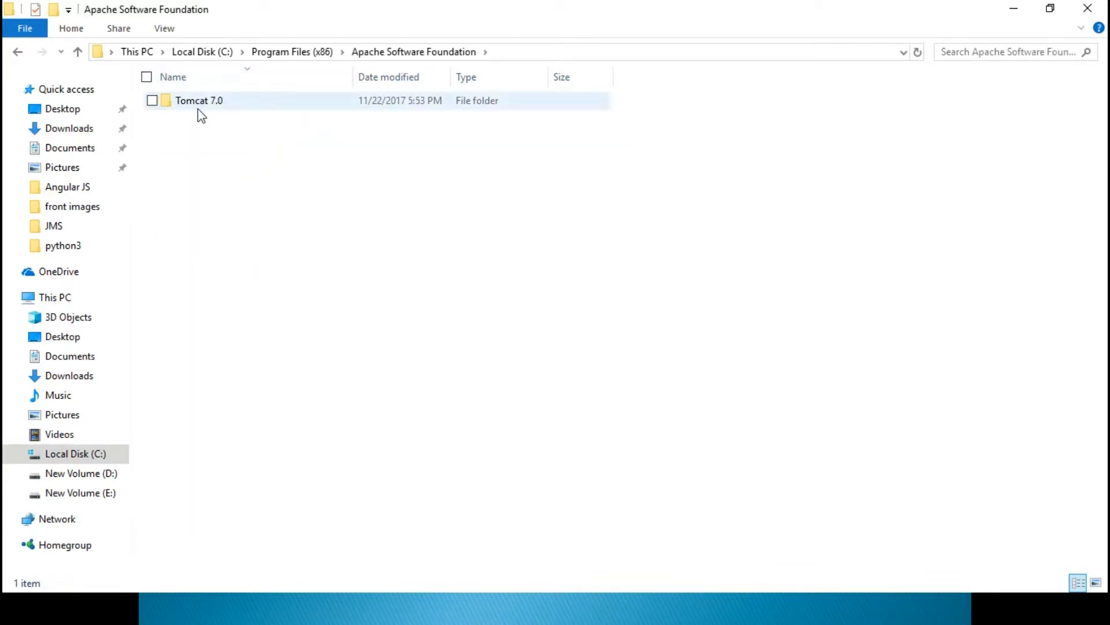
double_click(199, 100)
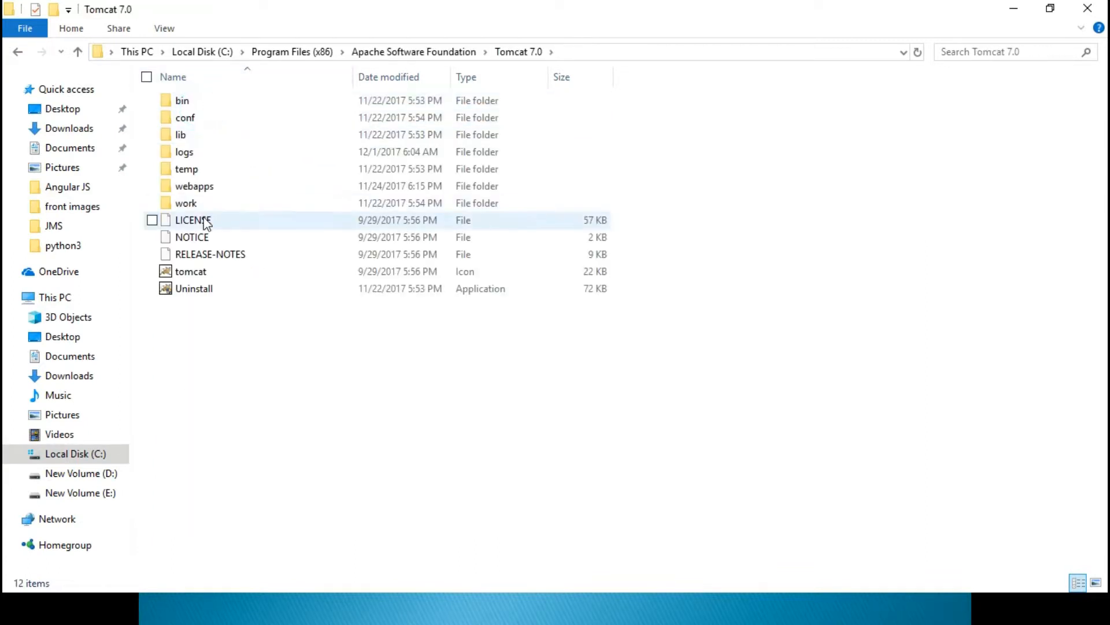
mouse_move(206, 204)
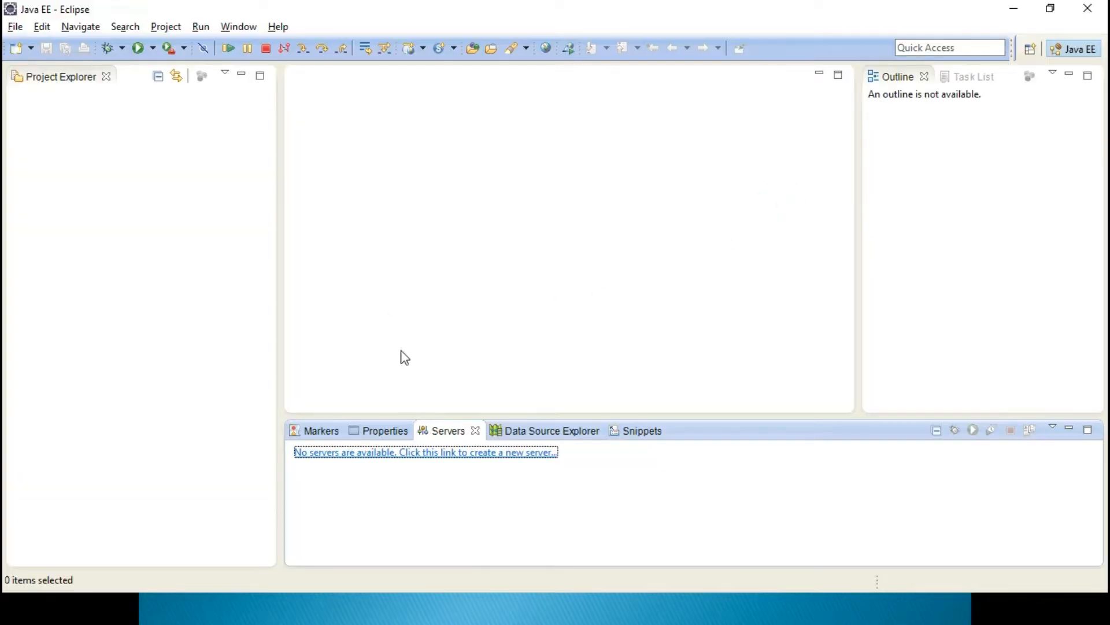
mouse_move(331, 460)
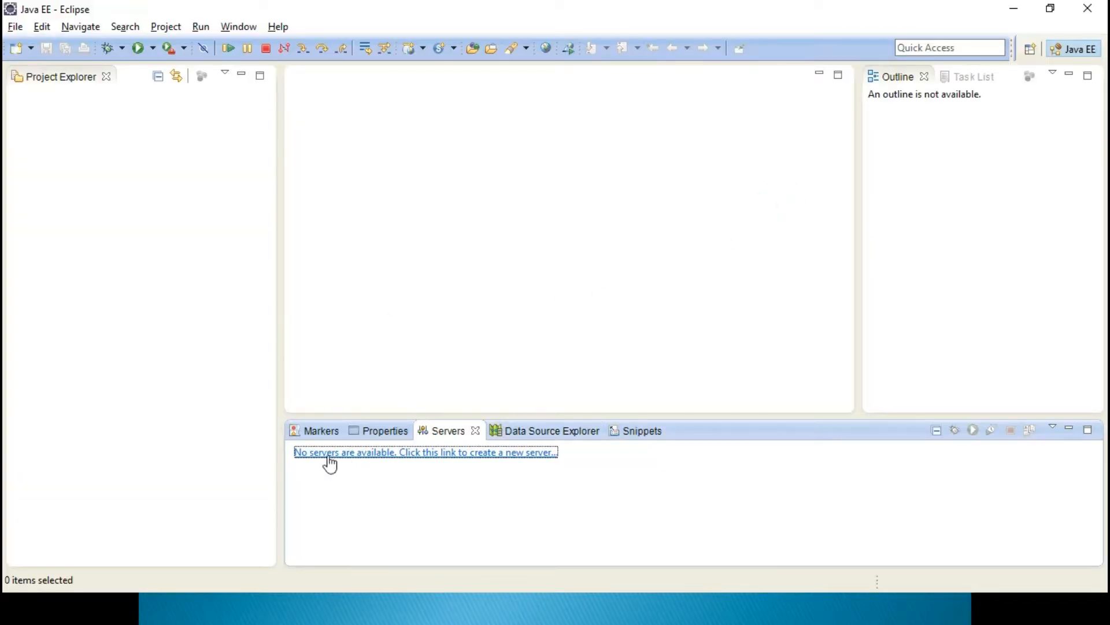
mouse_move(417, 459)
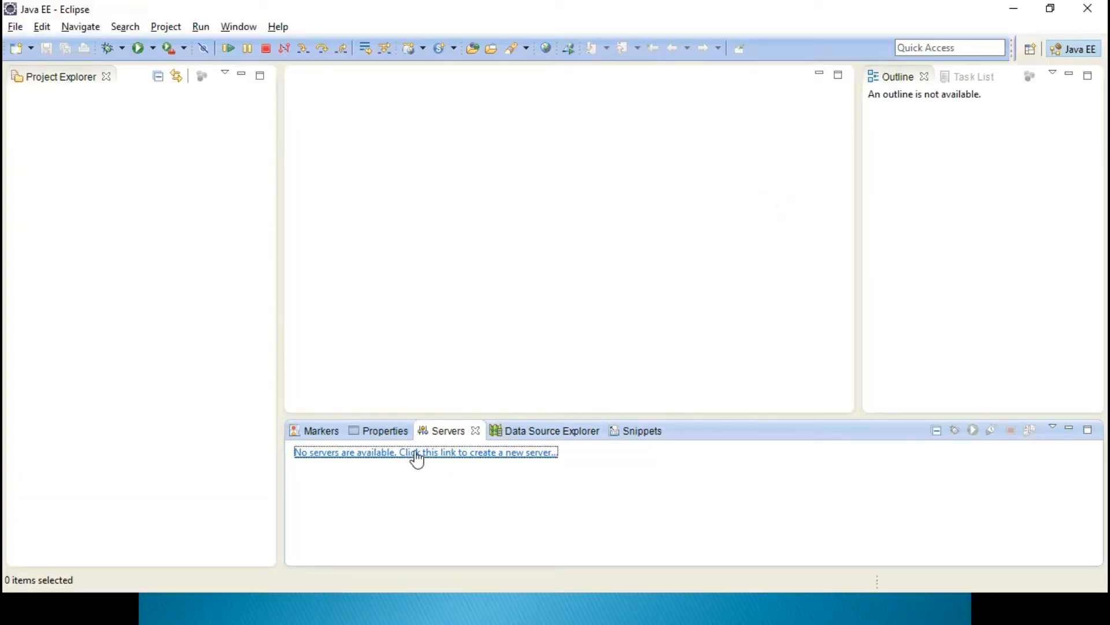
mouse_move(488, 433)
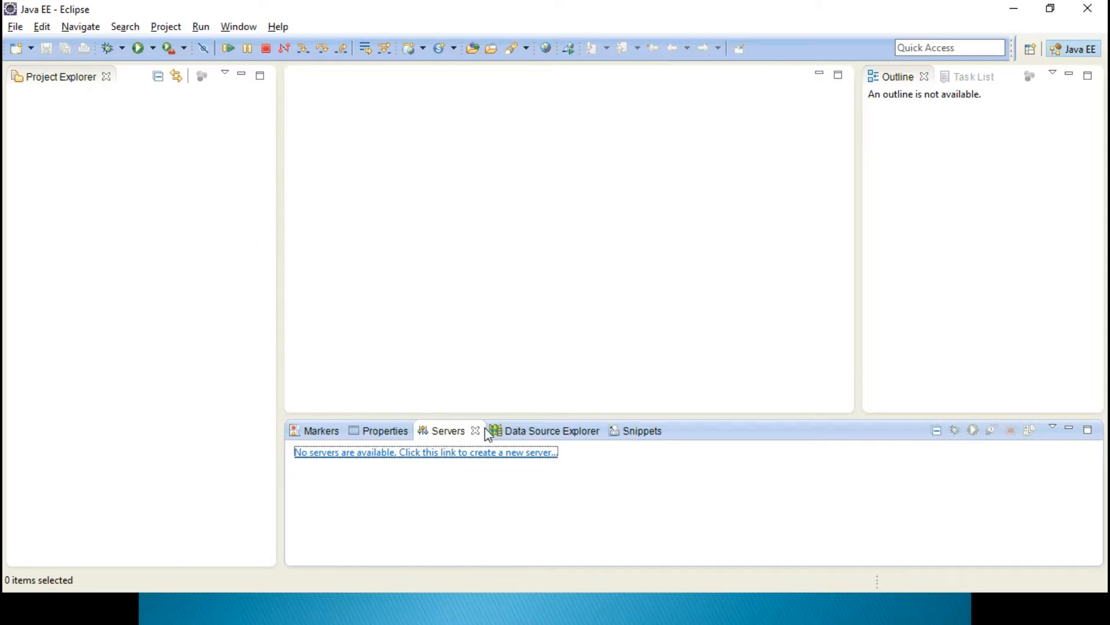
left_click(476, 430)
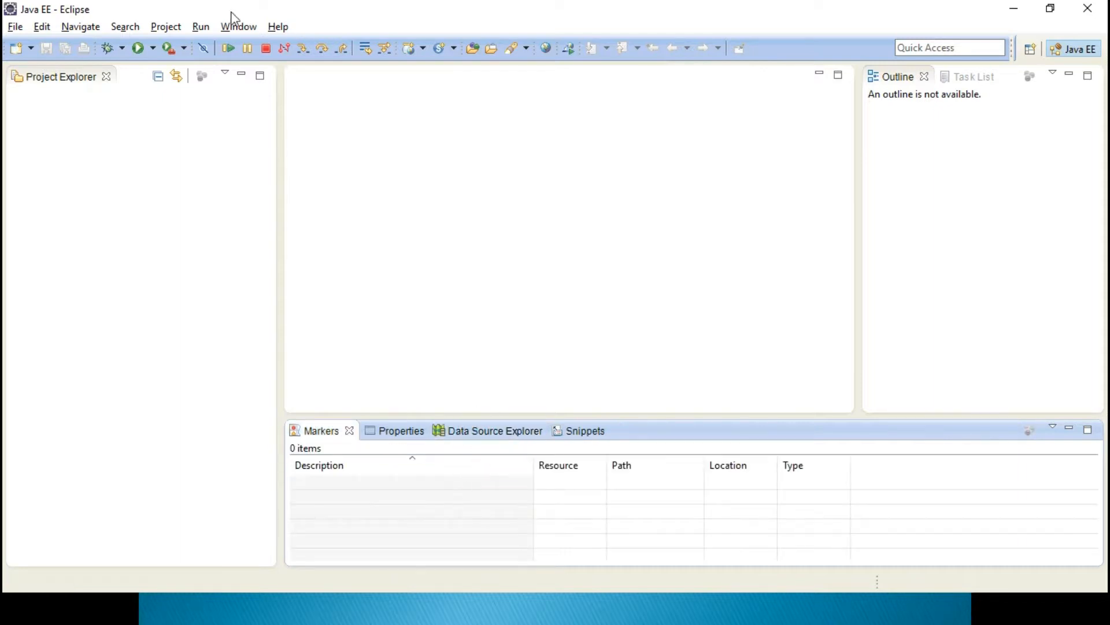
left_click(239, 26)
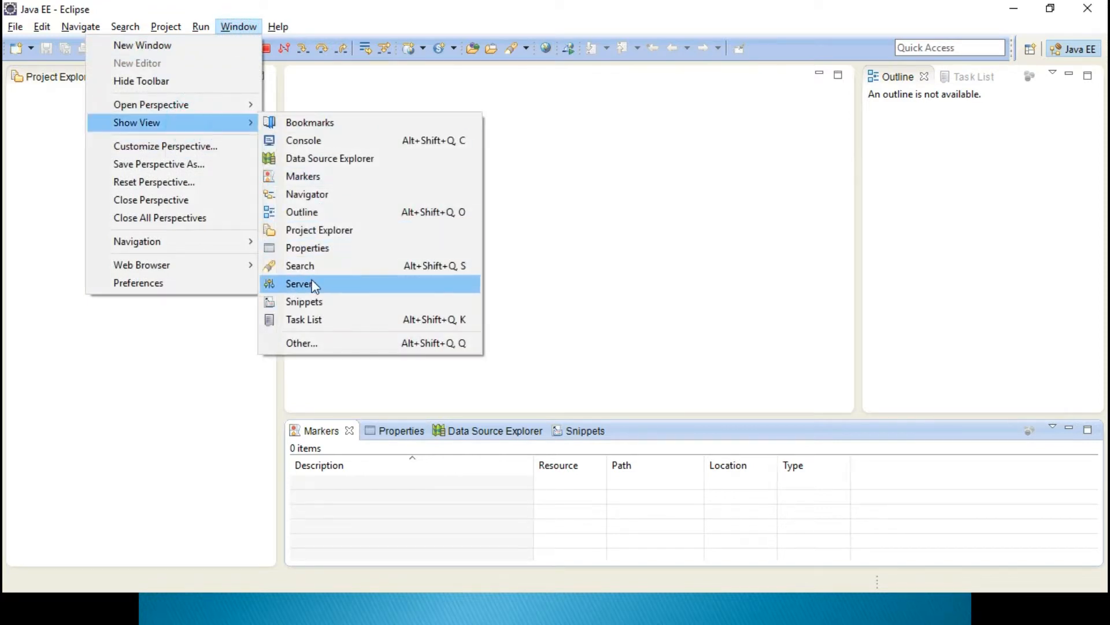
left_click(301, 283)
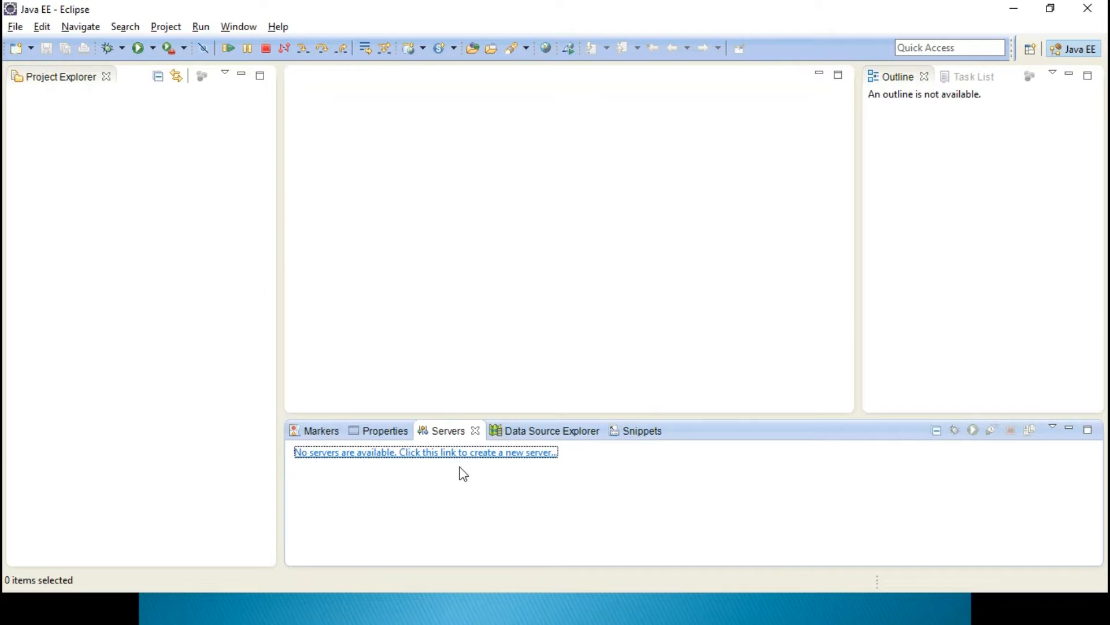
mouse_move(451, 457)
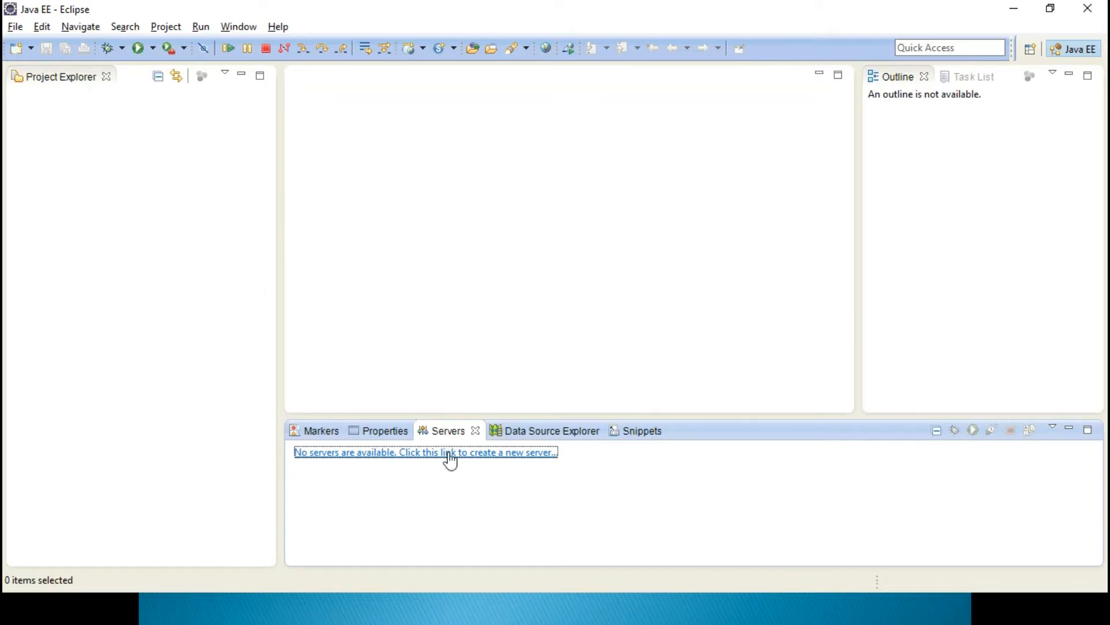
Start a new server definition with Apache Tomcat v7.0 Server as the type and continue to Next
left_click(424, 452)
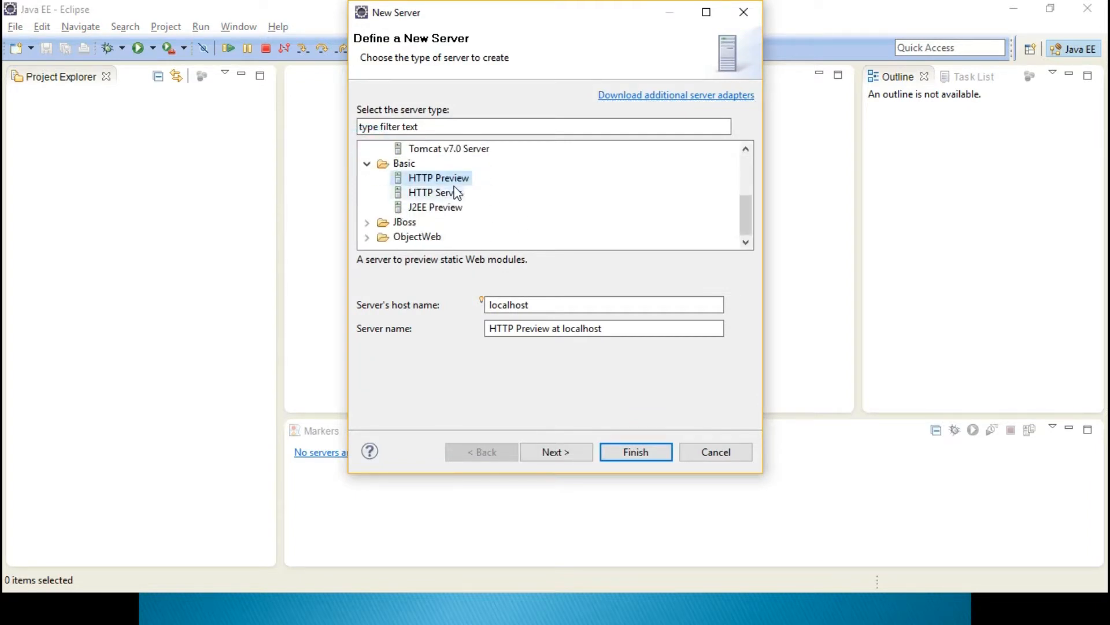
scroll("up", 3)
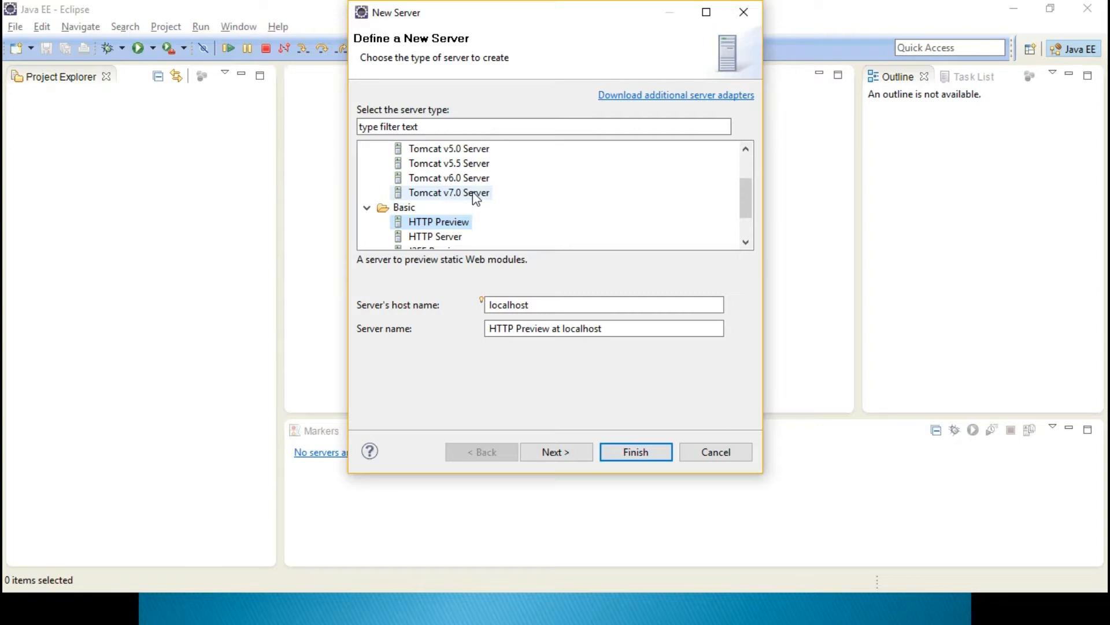
left_click(449, 192)
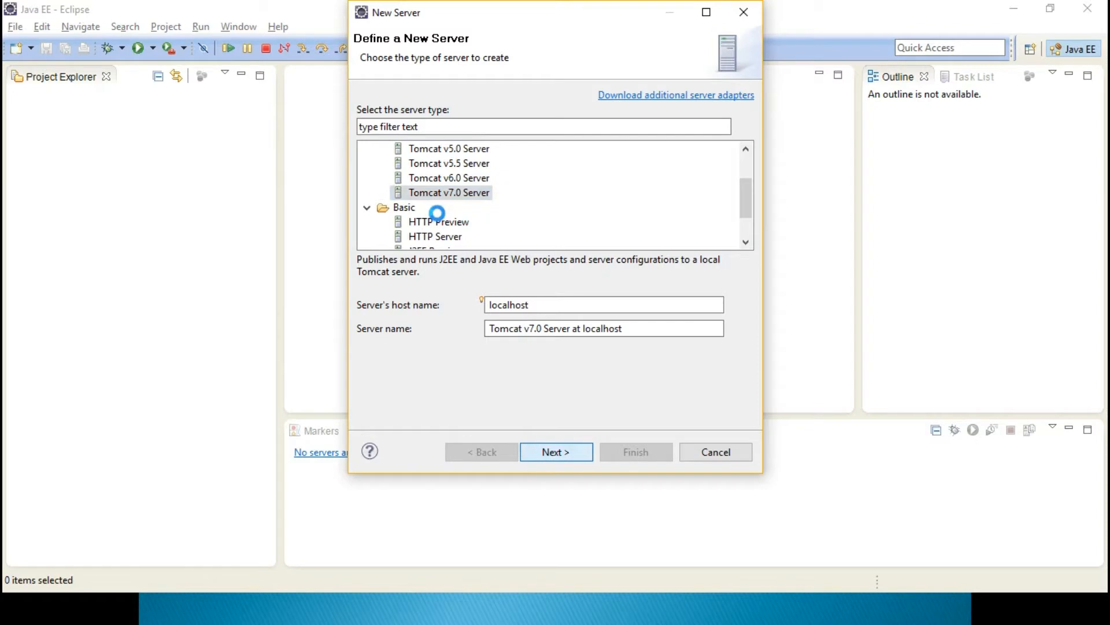
left_click(556, 452)
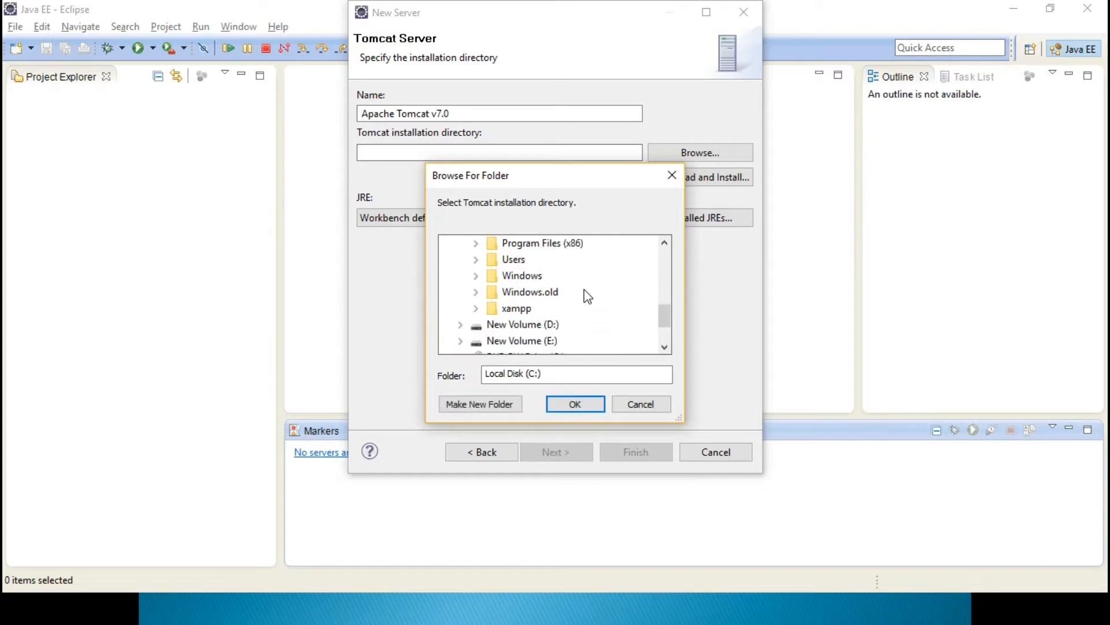
Choose C:\Program Files (x86)\Apache Software Foundation\Tomcat 7.0 as the installation directory
scroll("up", 3)
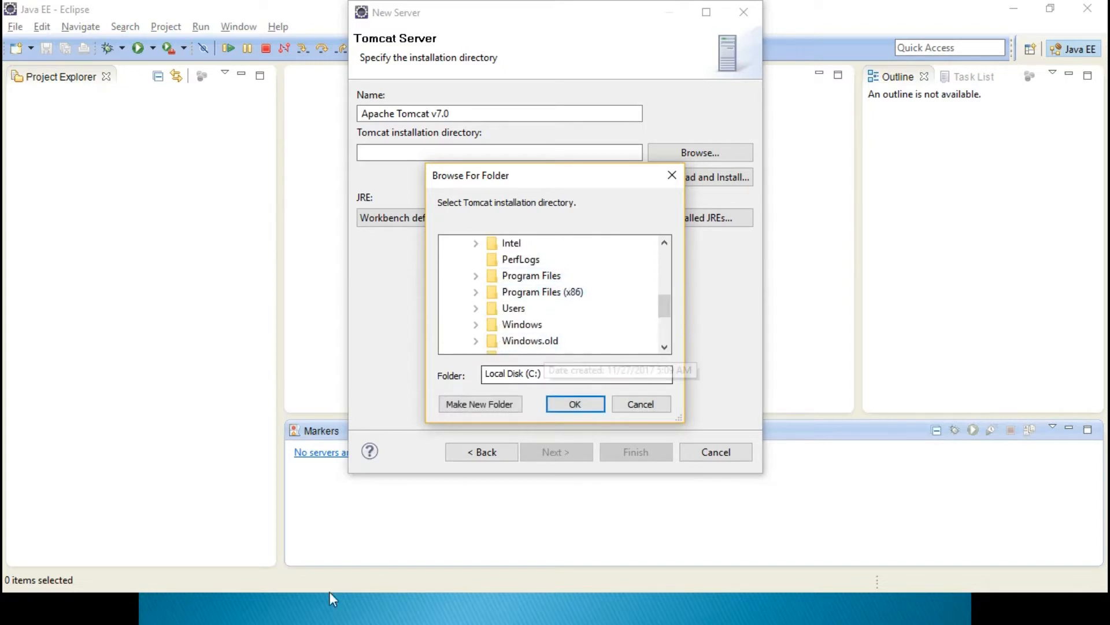
left_click(476, 291)
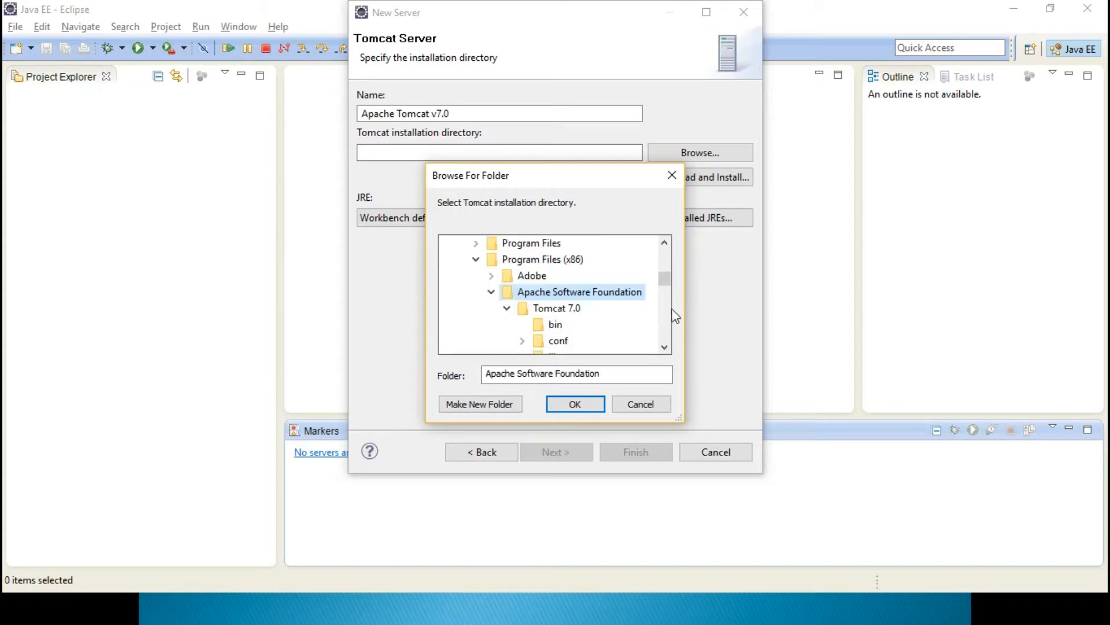
left_click(556, 307)
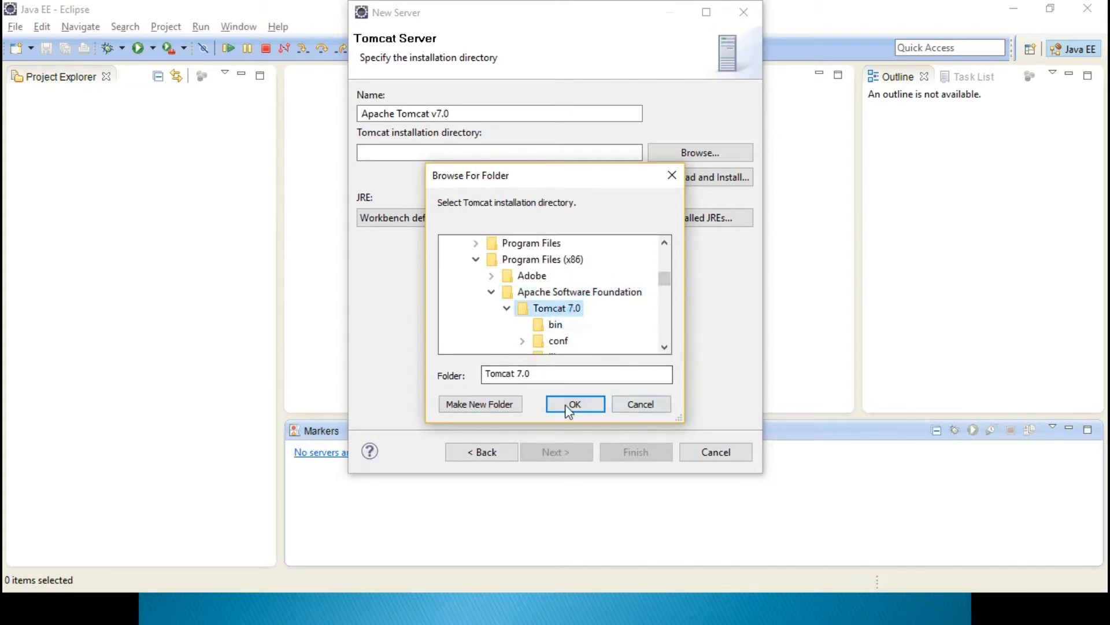
left_click(575, 404)
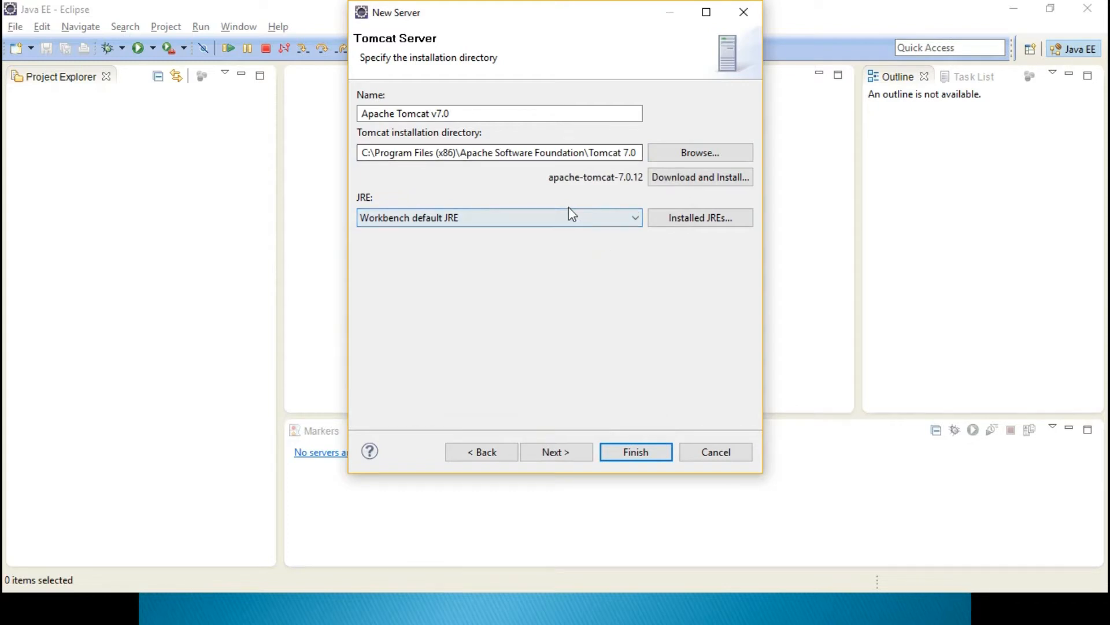
mouse_move(691, 187)
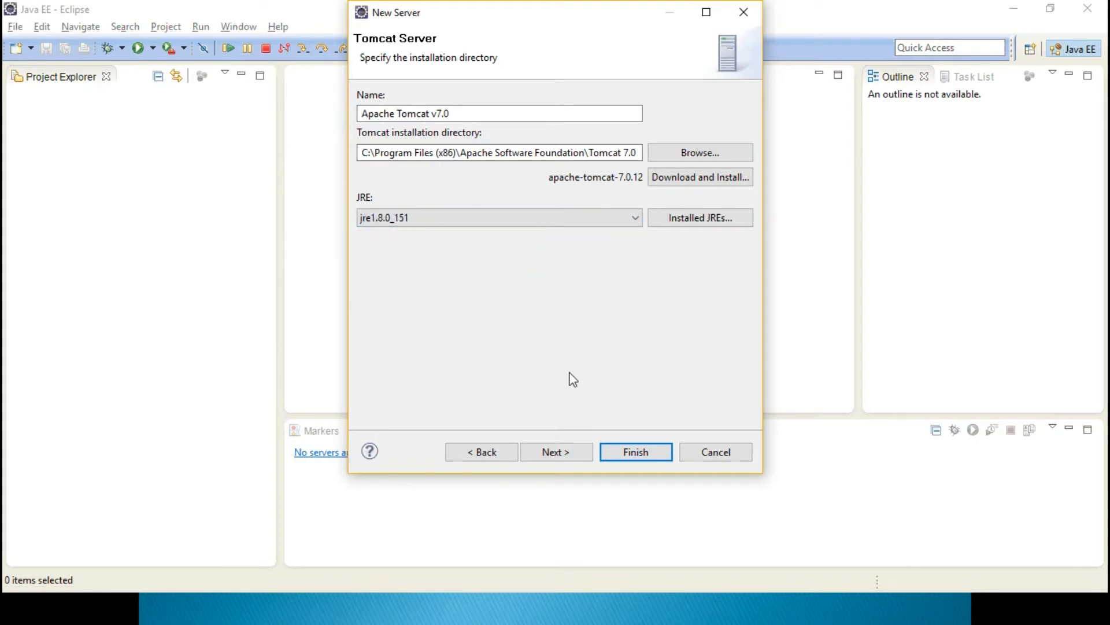
Finish the wizard so Tomcat v7.0 Server at localhost appears in the Servers view, stopped
left_click(555, 453)
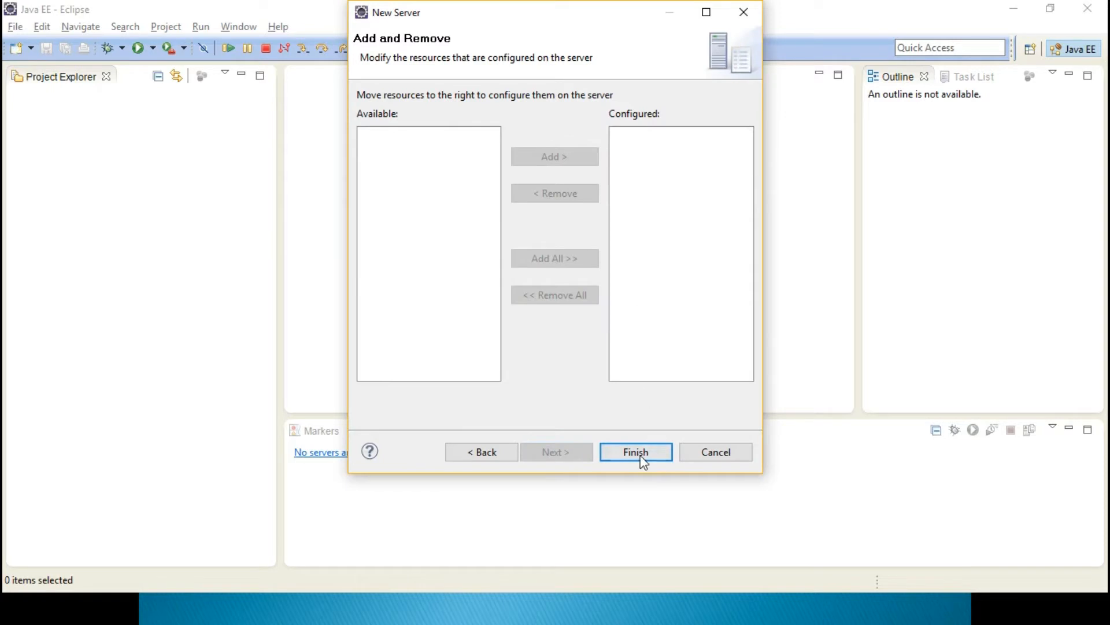
left_click(635, 453)
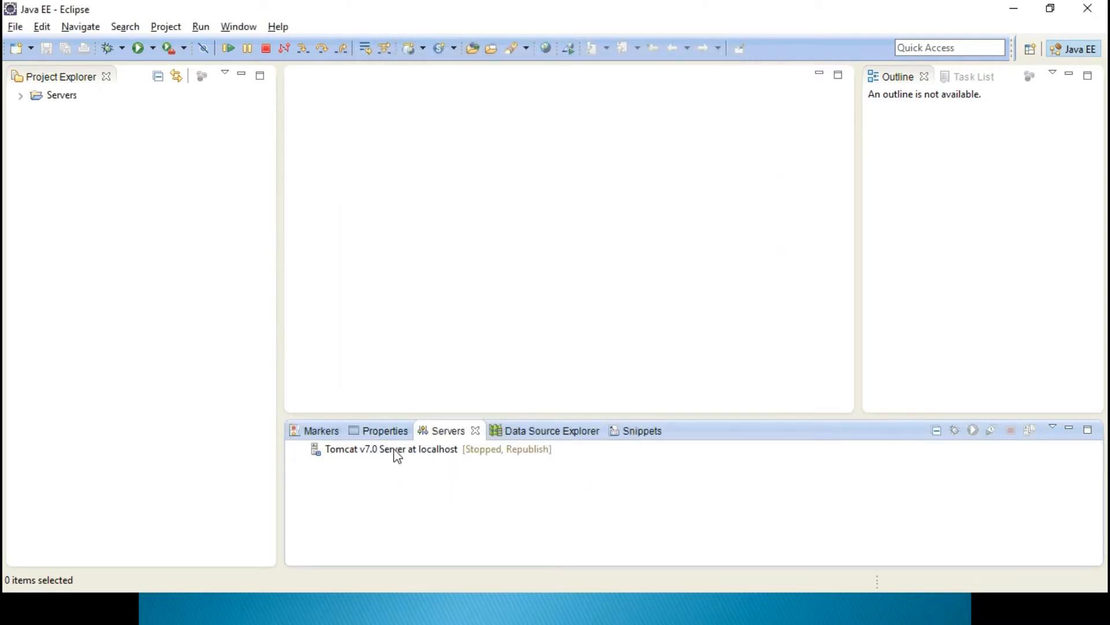
mouse_move(391, 449)
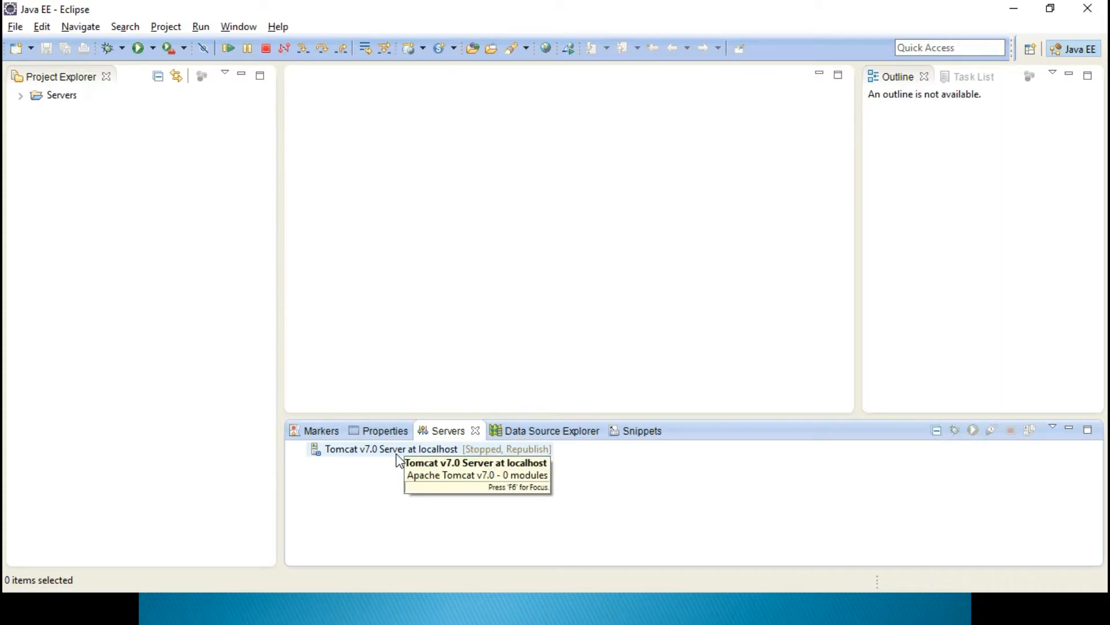
mouse_move(397, 458)
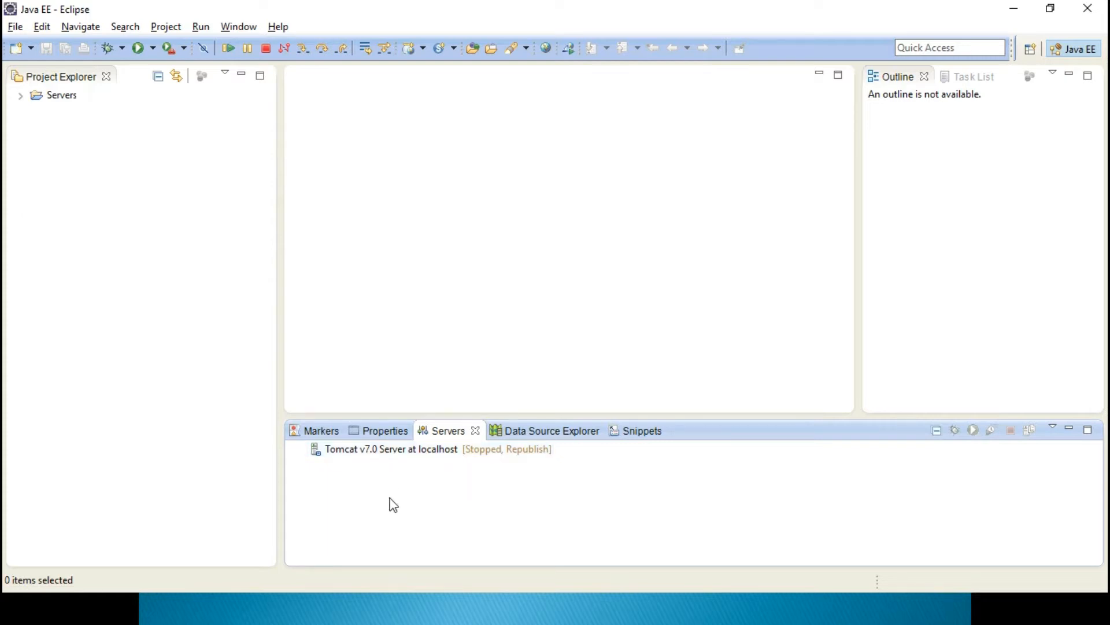
mouse_move(404, 498)
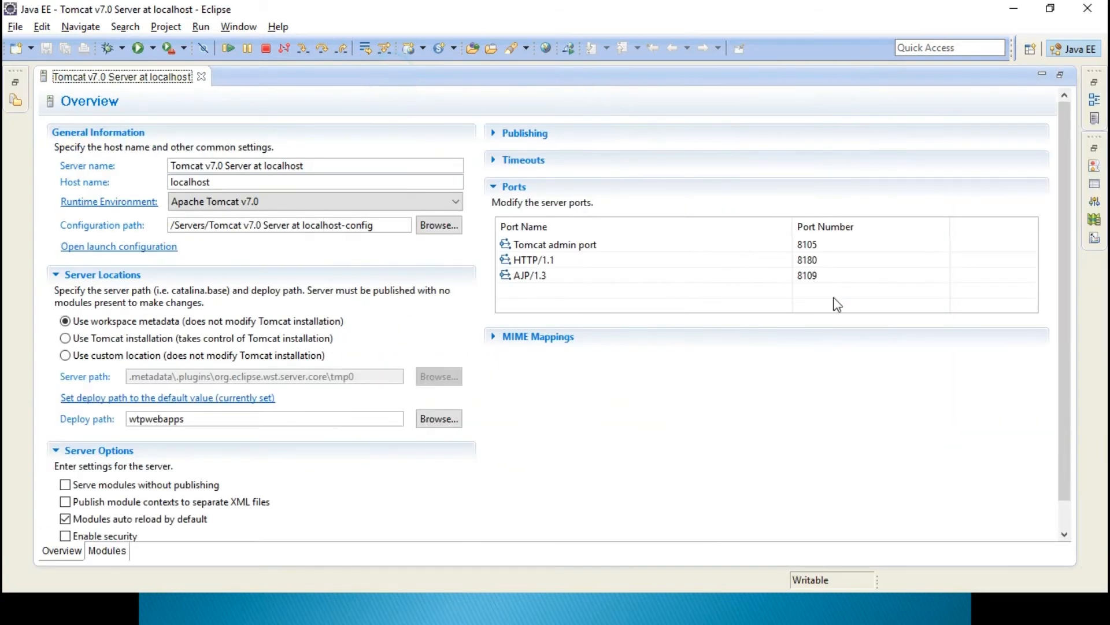
Begin editing the Tomcat admin port number, then bring up the Windows Start menu
double_click(805, 244)
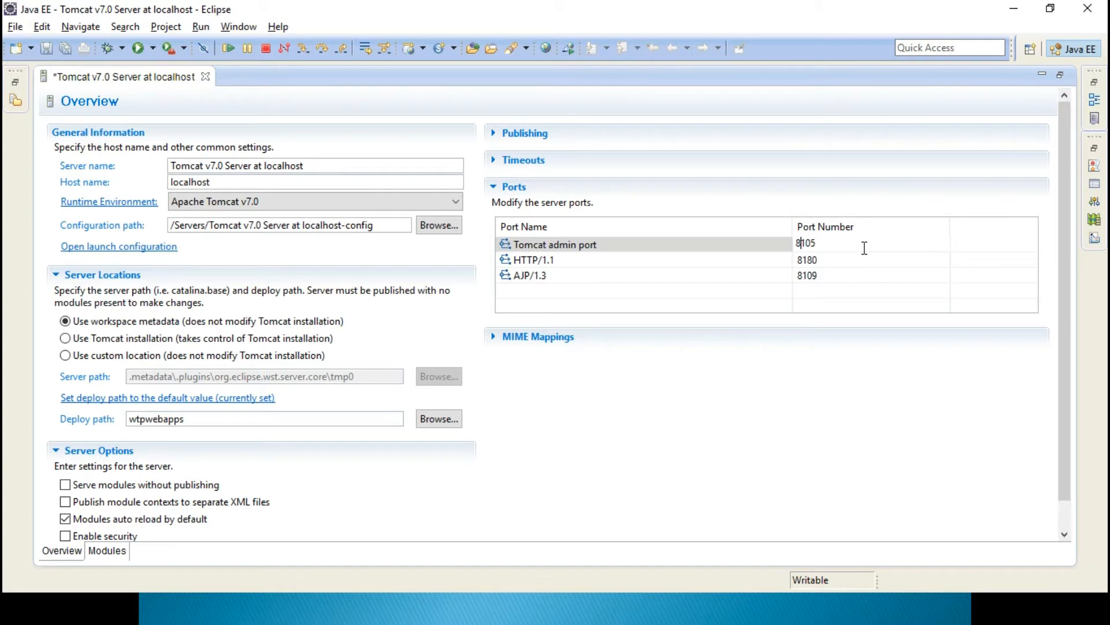
left_click(13, 610)
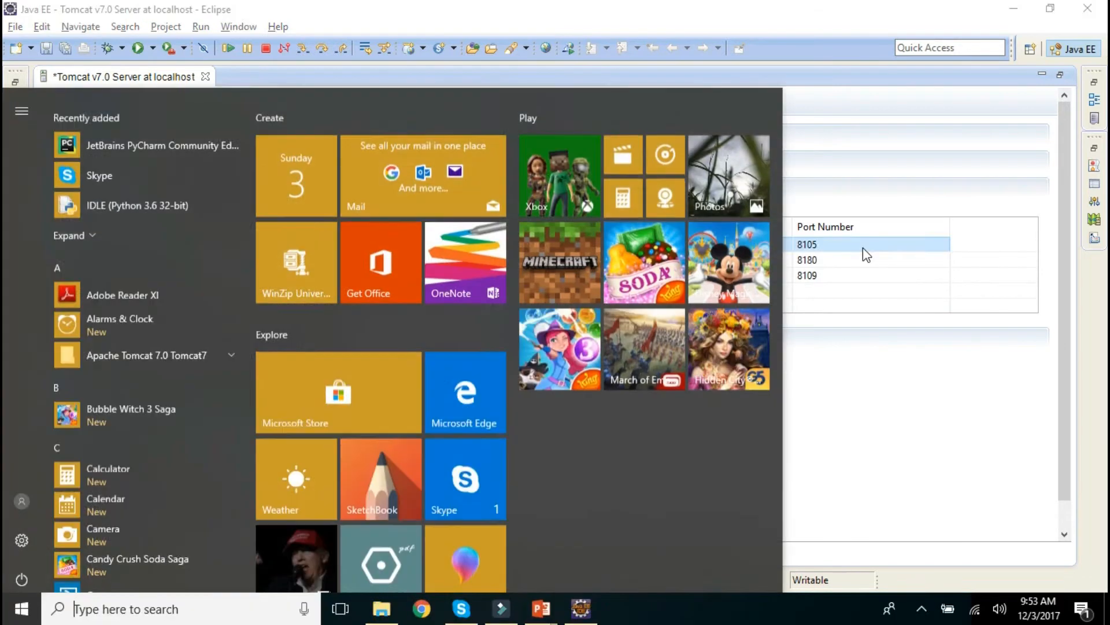
Run netstat in Command Prompt to review active TCP connections, then close the window
type("cmd")
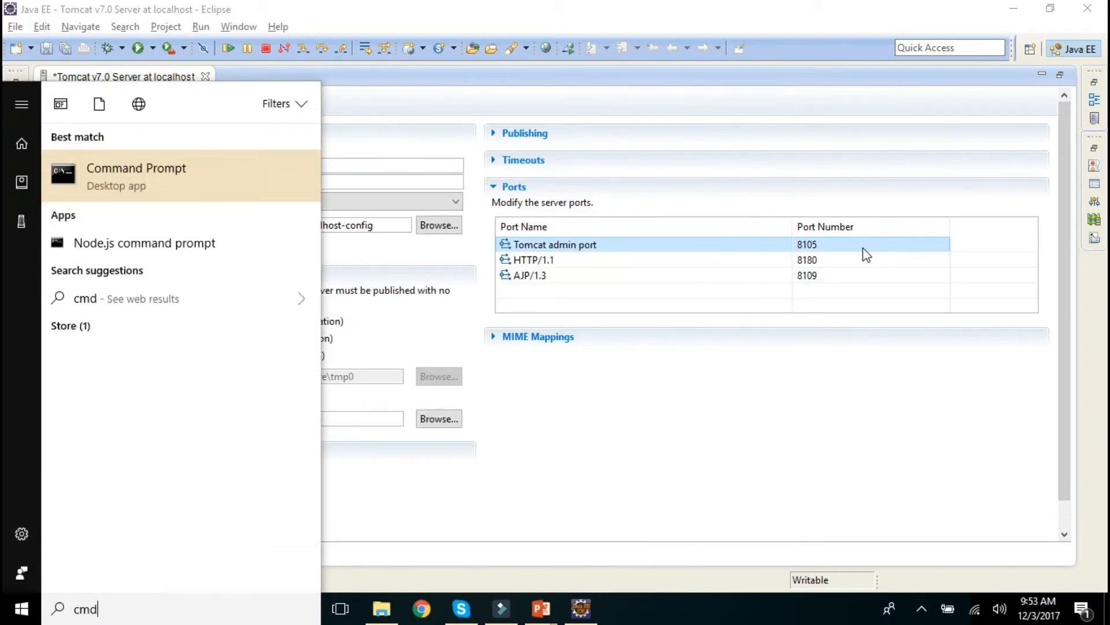
left_click(137, 175)
type("netstat")
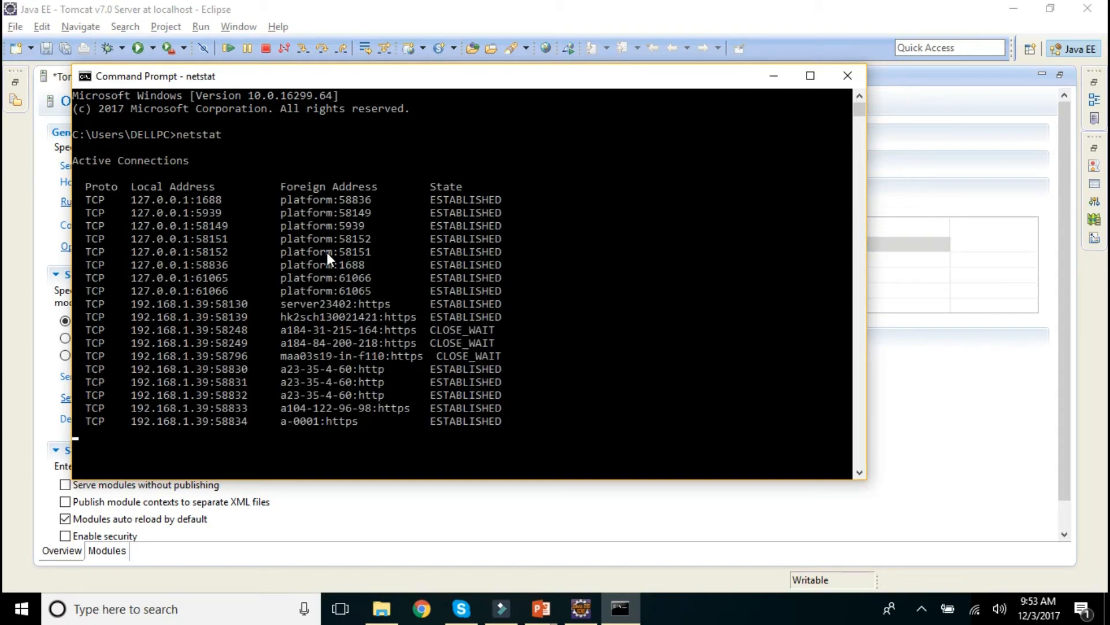
mouse_move(219, 217)
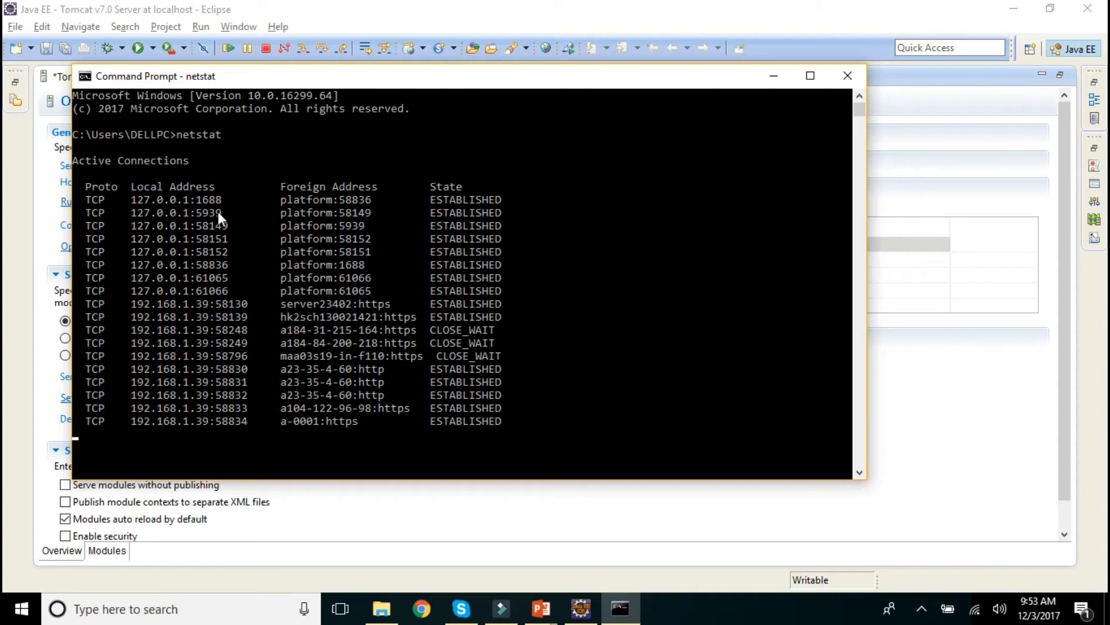
scroll("down", 3)
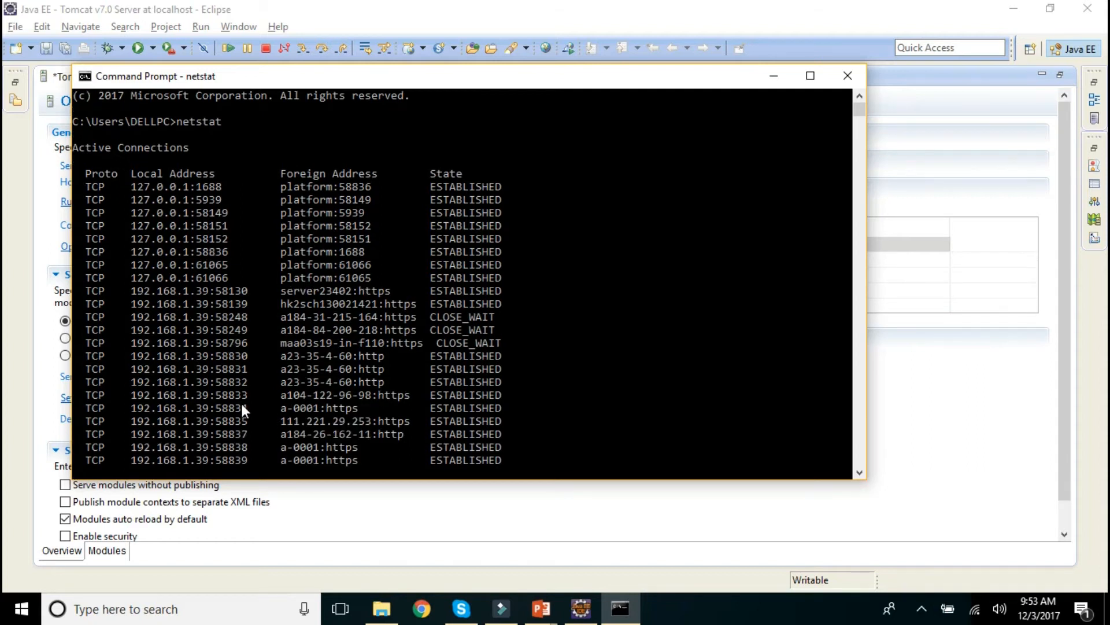
scroll("down", 3)
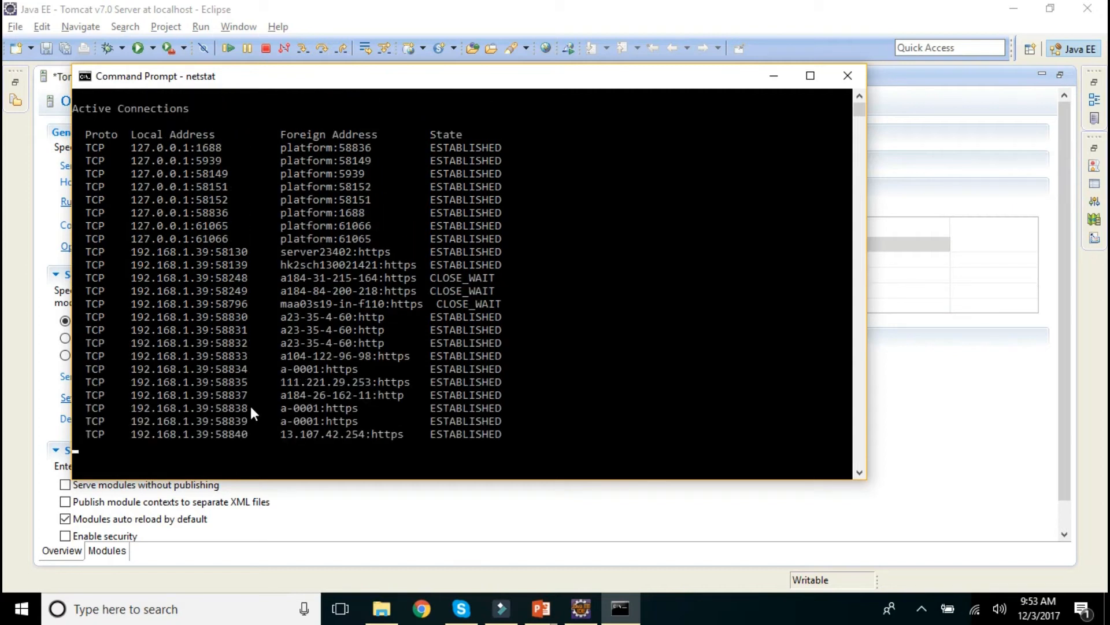
scroll("down", 3)
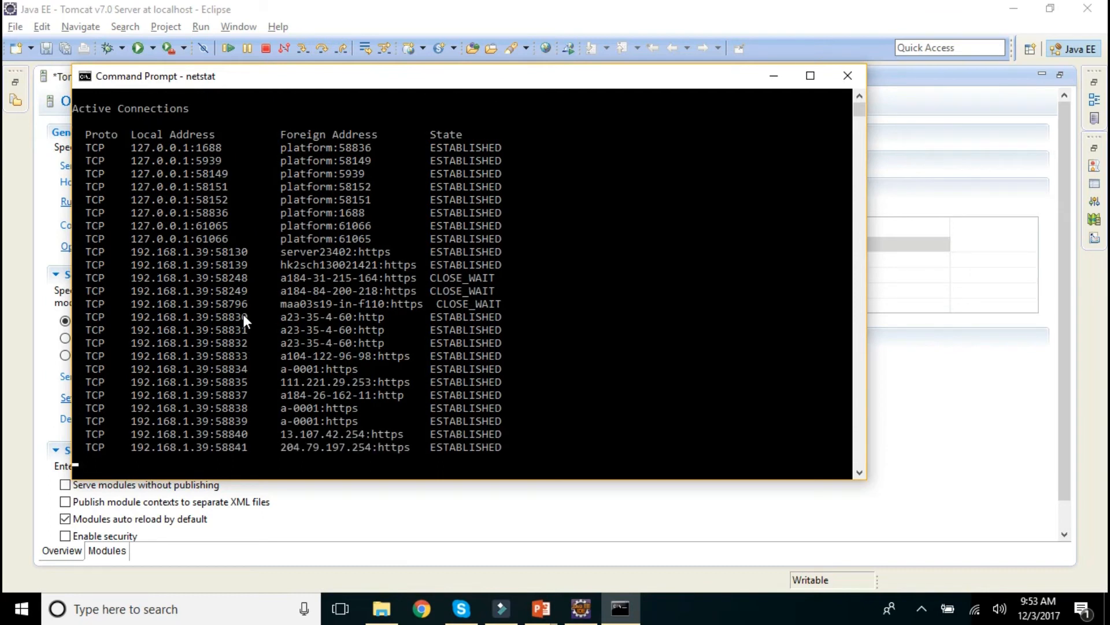
mouse_move(351, 410)
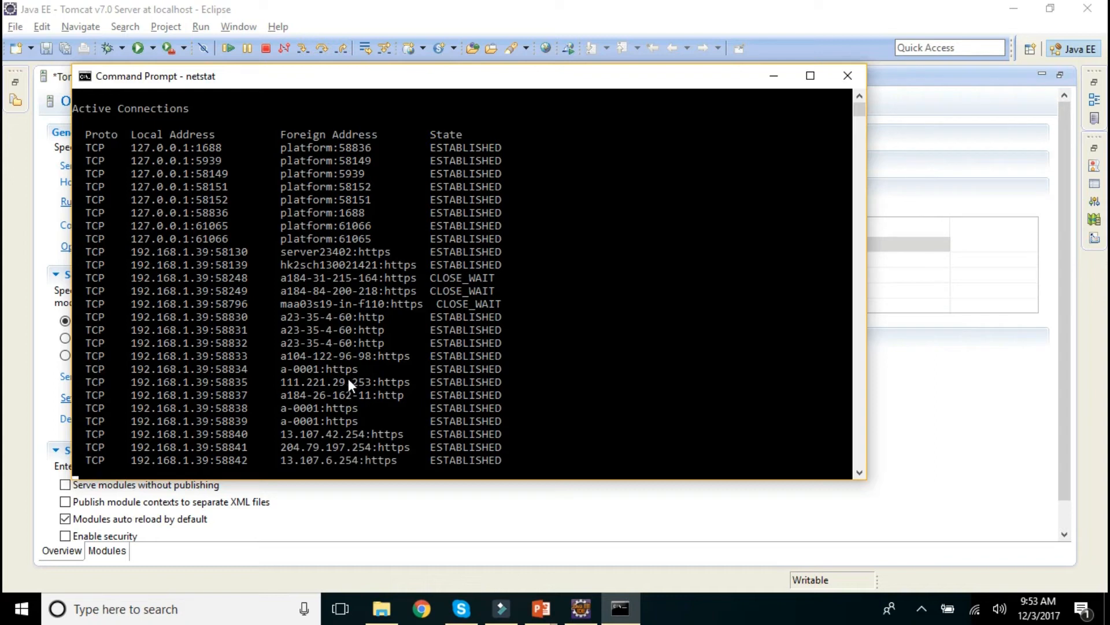
mouse_move(847, 77)
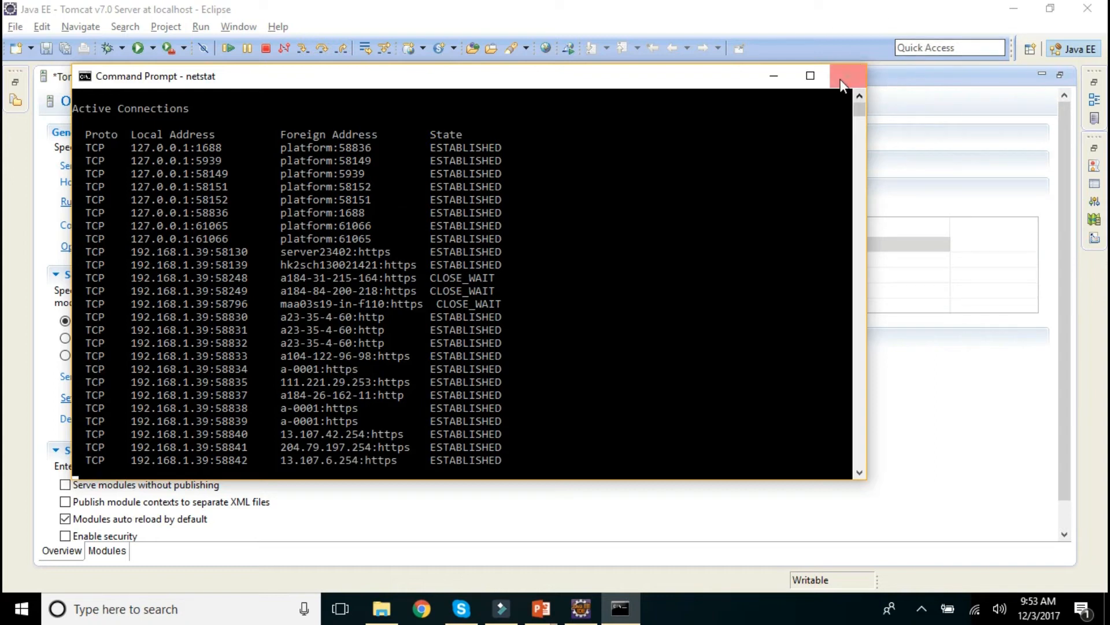
left_click(843, 77)
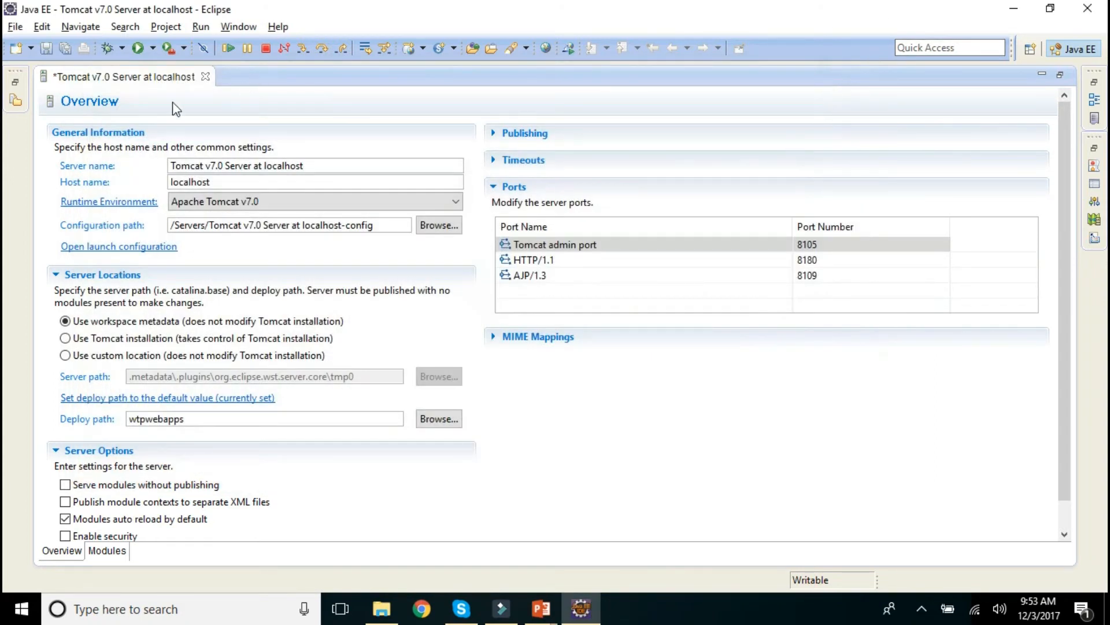
Keep HTTP port 8180 with admin 8105 and AJP 8109, save and close the editor
double_click(806, 244)
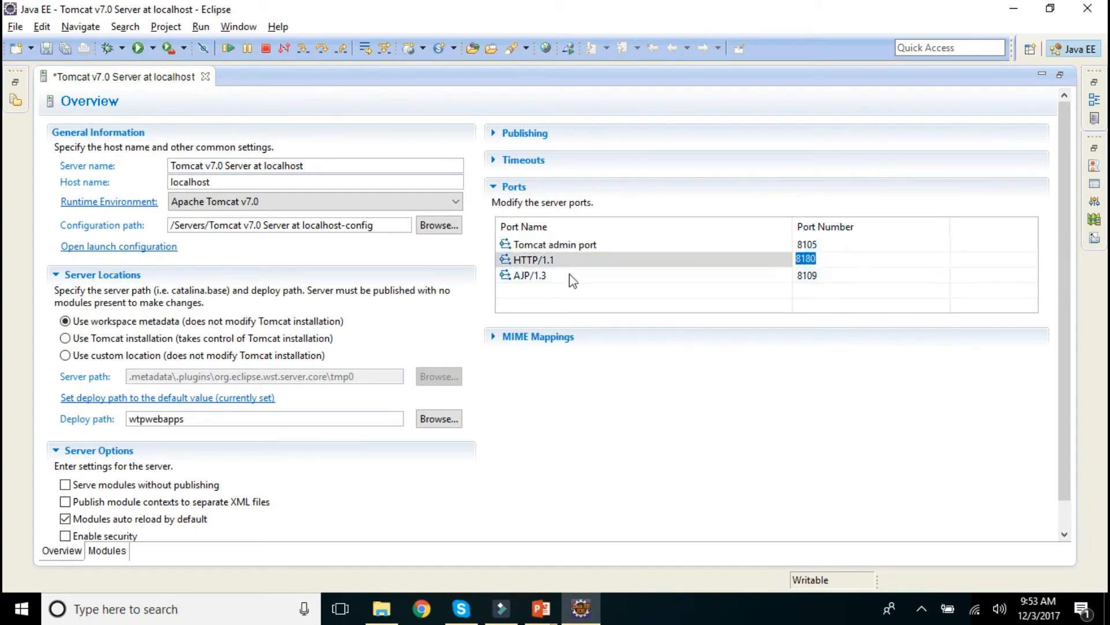
key("ctrl+s")
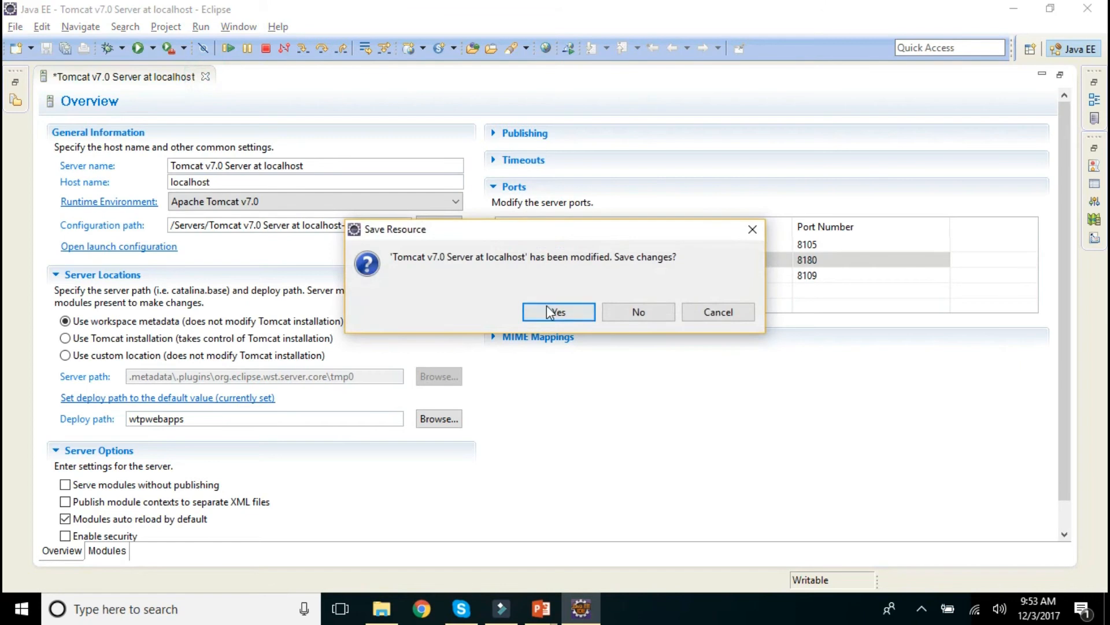
left_click(558, 311)
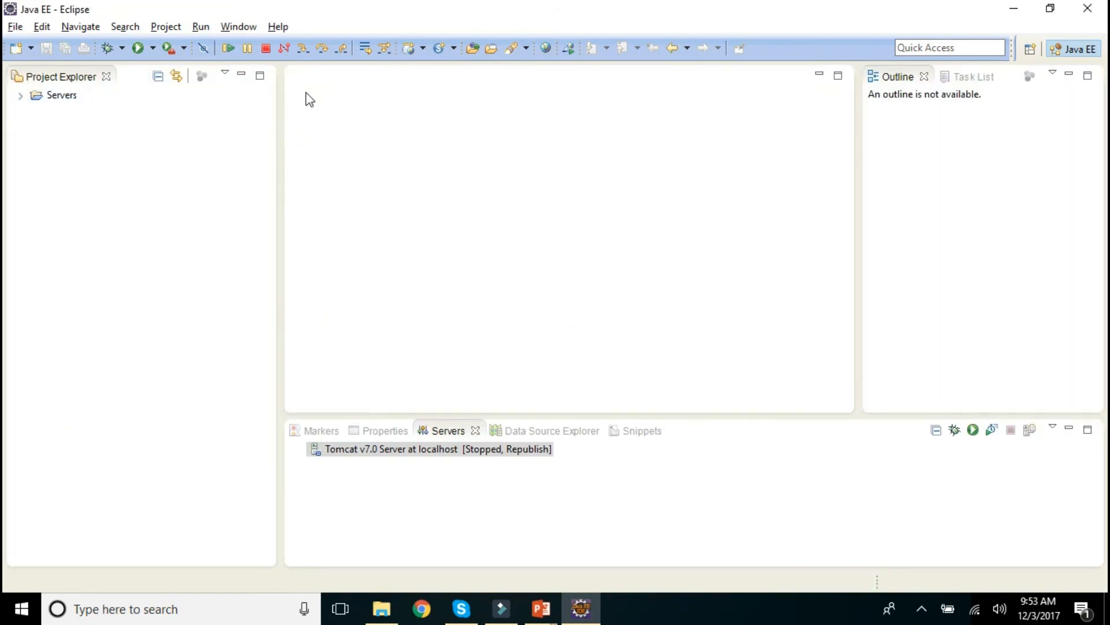
left_click(21, 95)
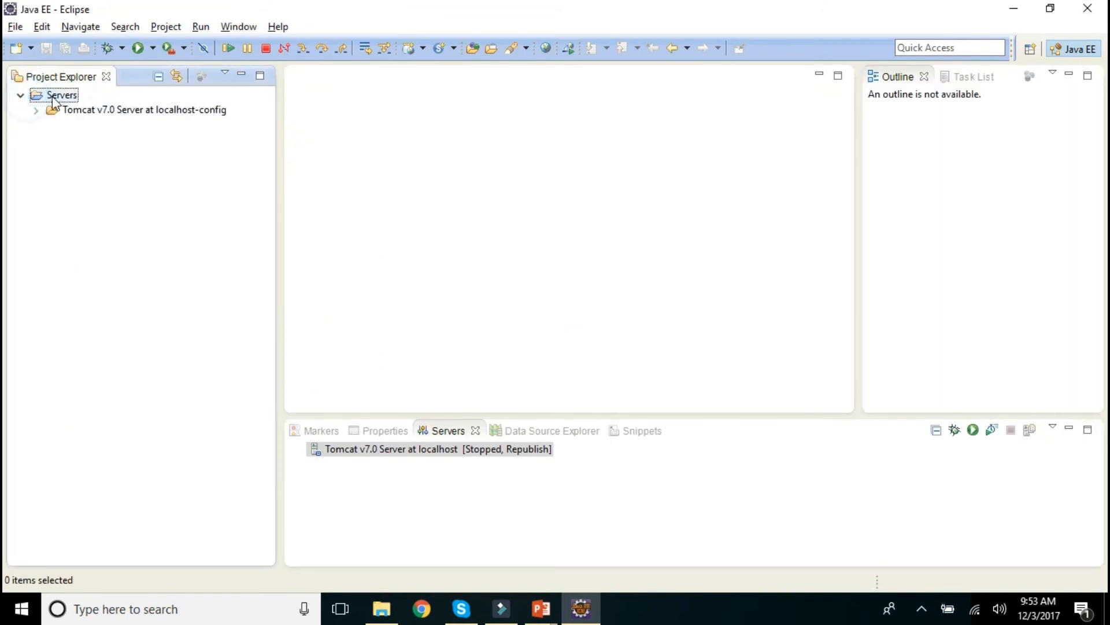
left_click(36, 110)
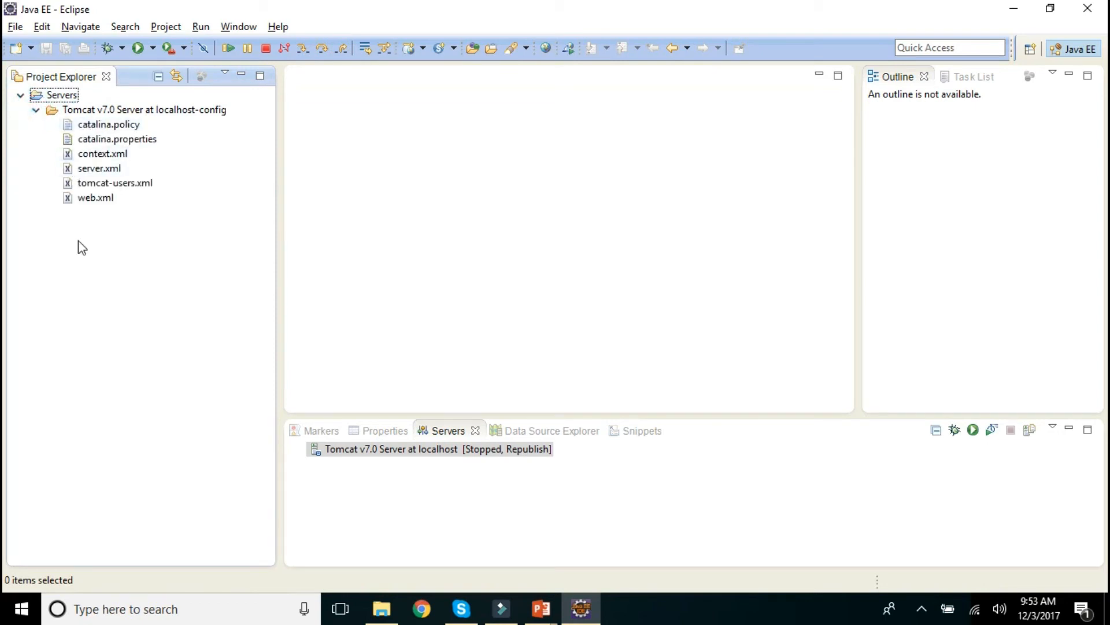
mouse_move(21, 42)
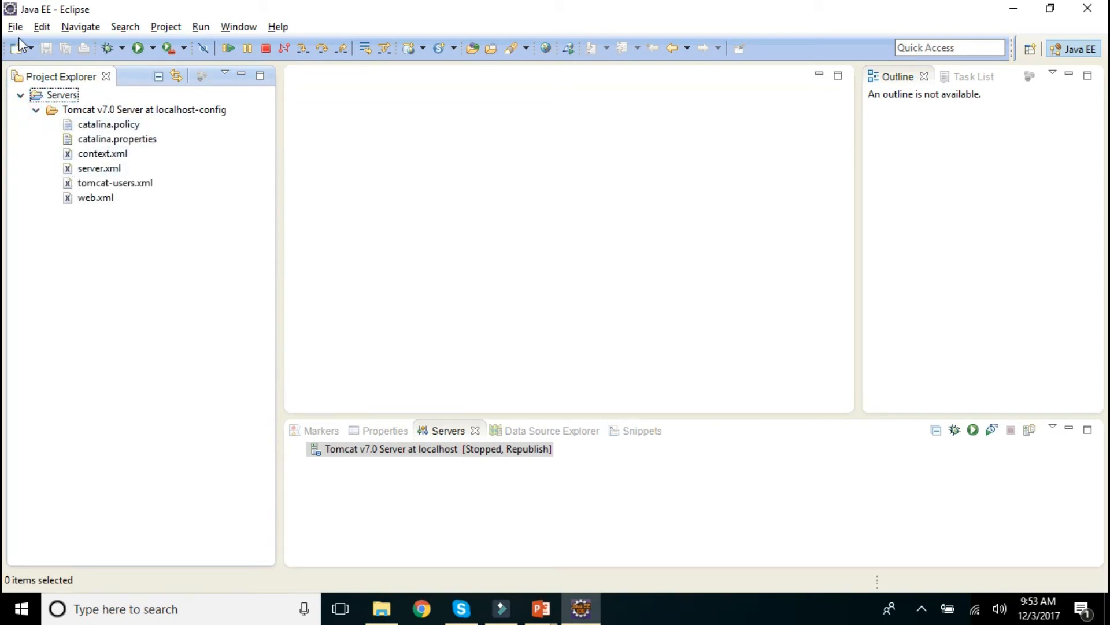
left_click(21, 95)
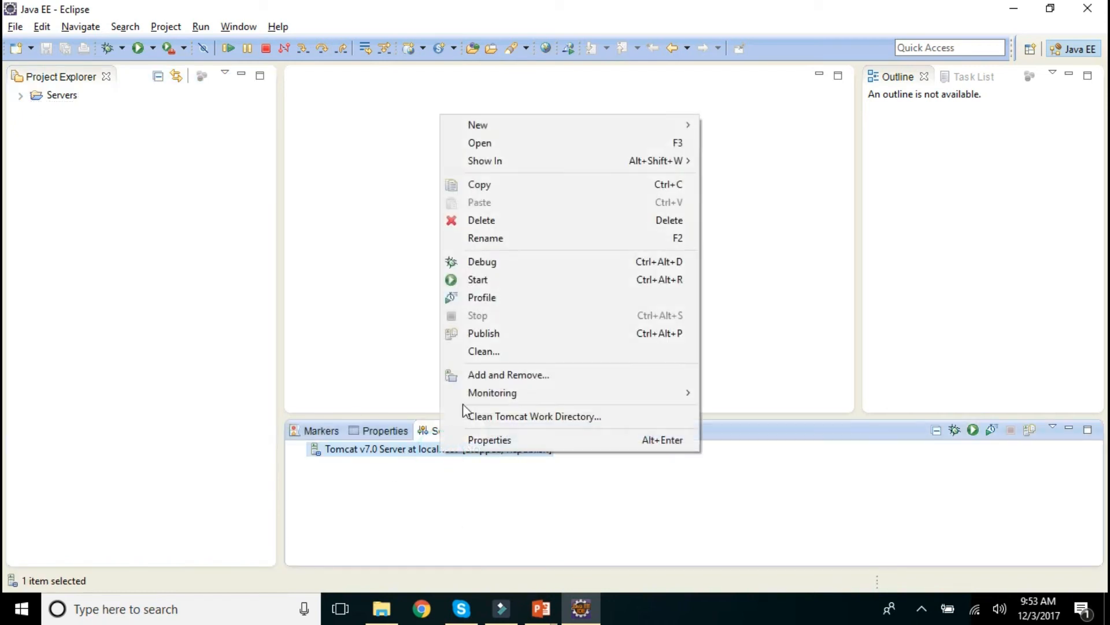
Start Tomcat v7.0 at localhost and check the console reports server startup
left_click(478, 279)
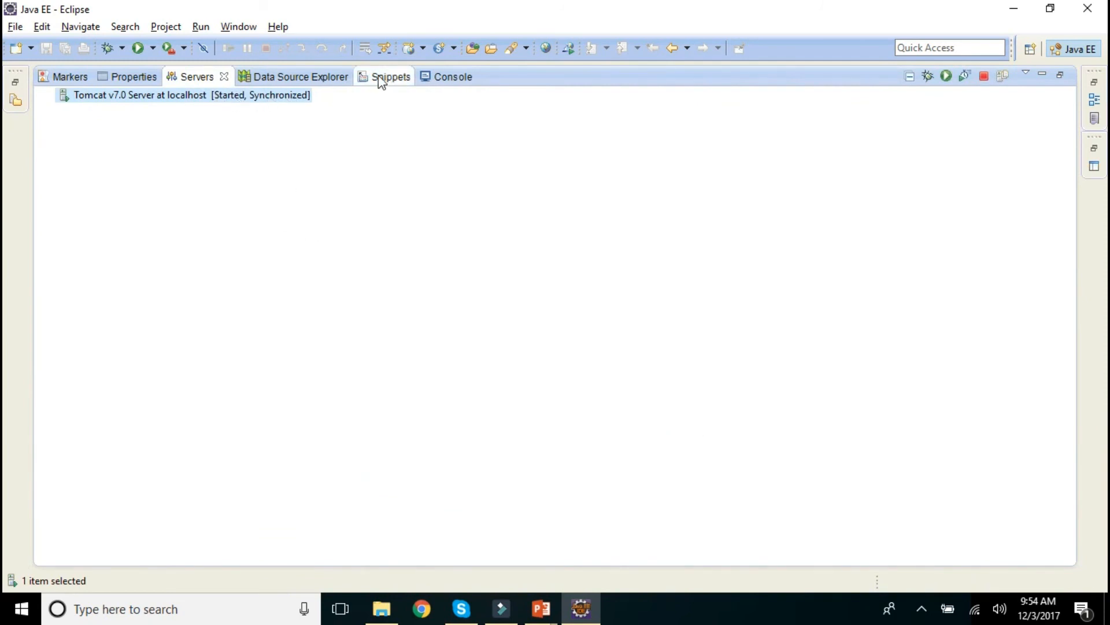
left_click(453, 76)
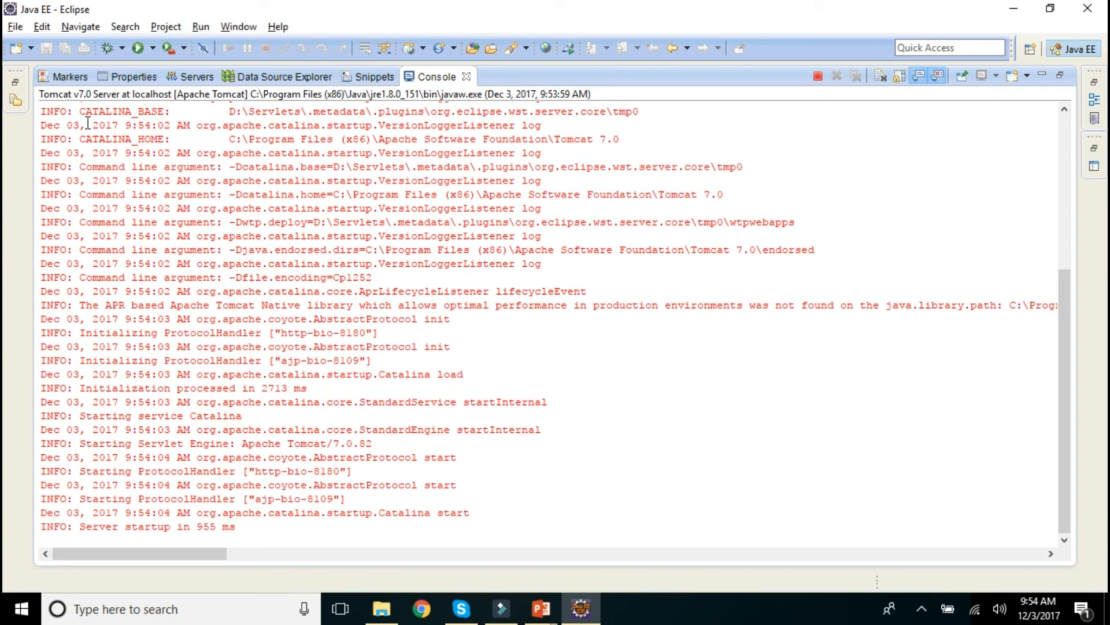
left_click(197, 76)
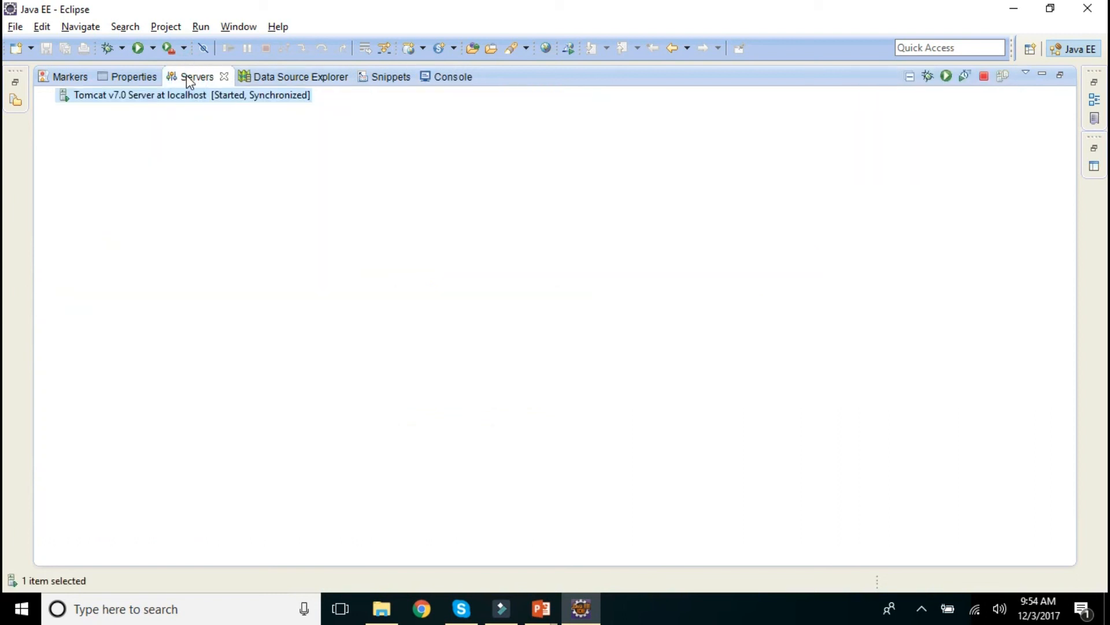
Restore the workbench layout and switch to the PowerPoint slide show
left_click(983, 77)
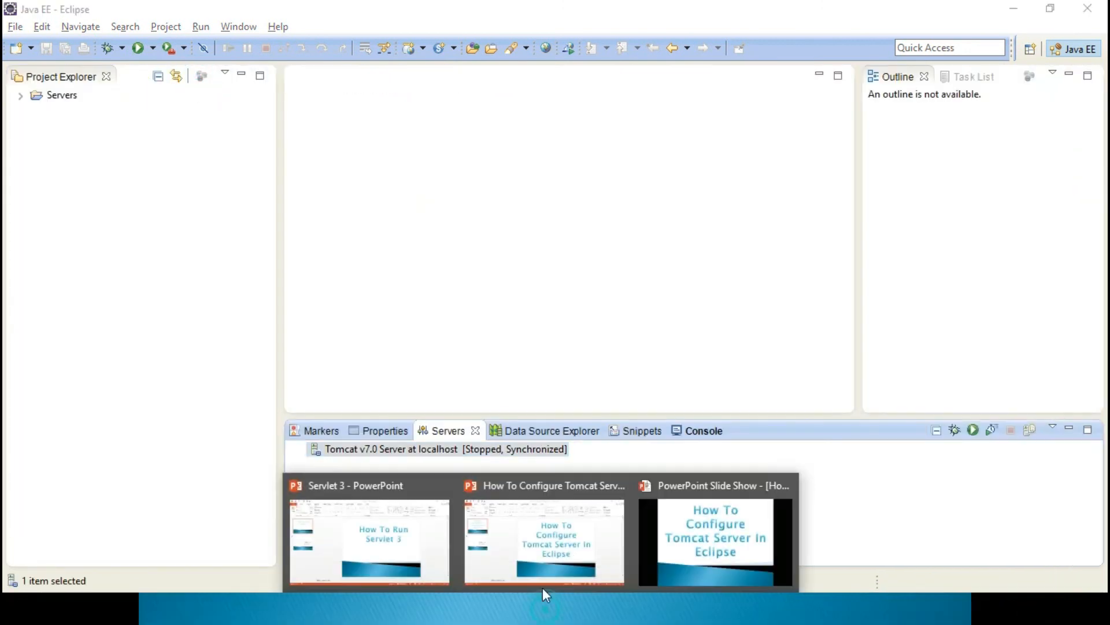
left_click(715, 538)
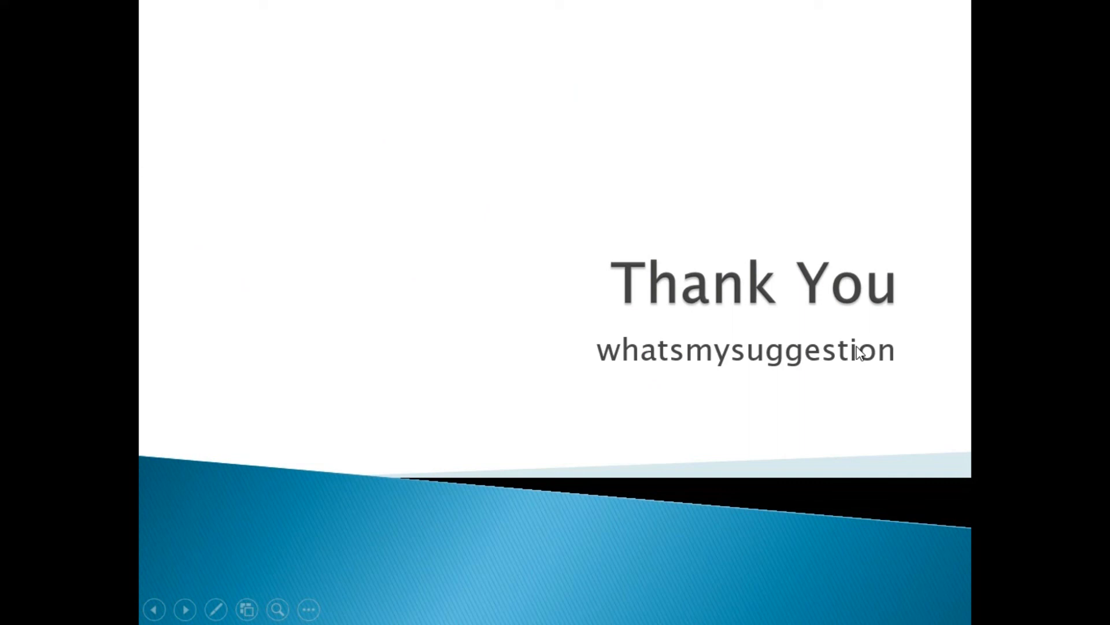